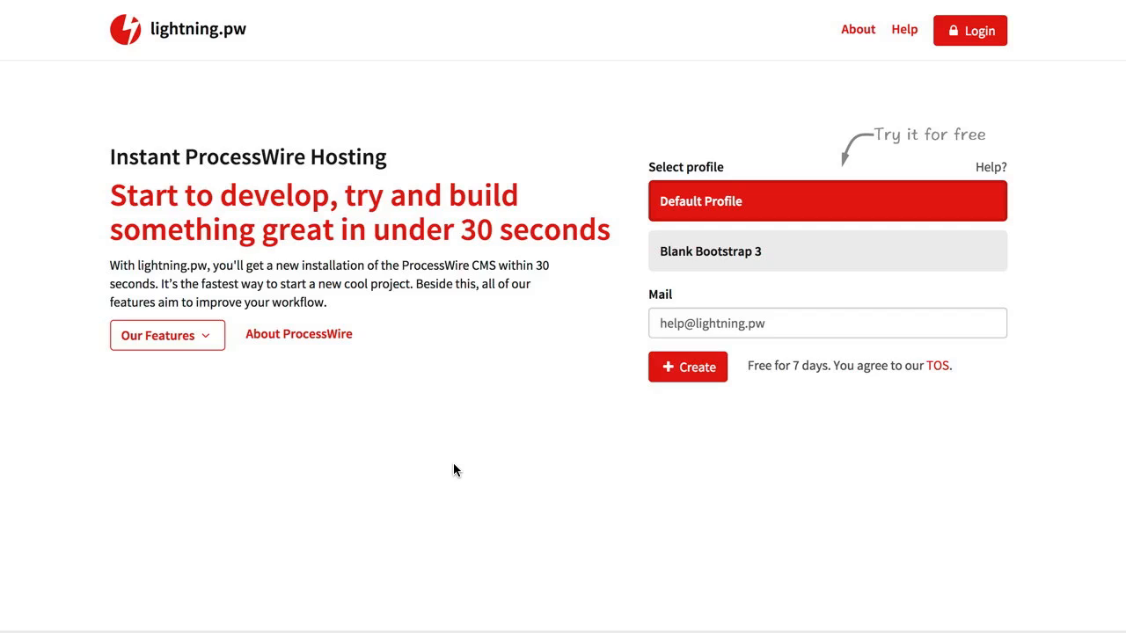
{"action": "mouse_move", "coordinate": [290, 506]}
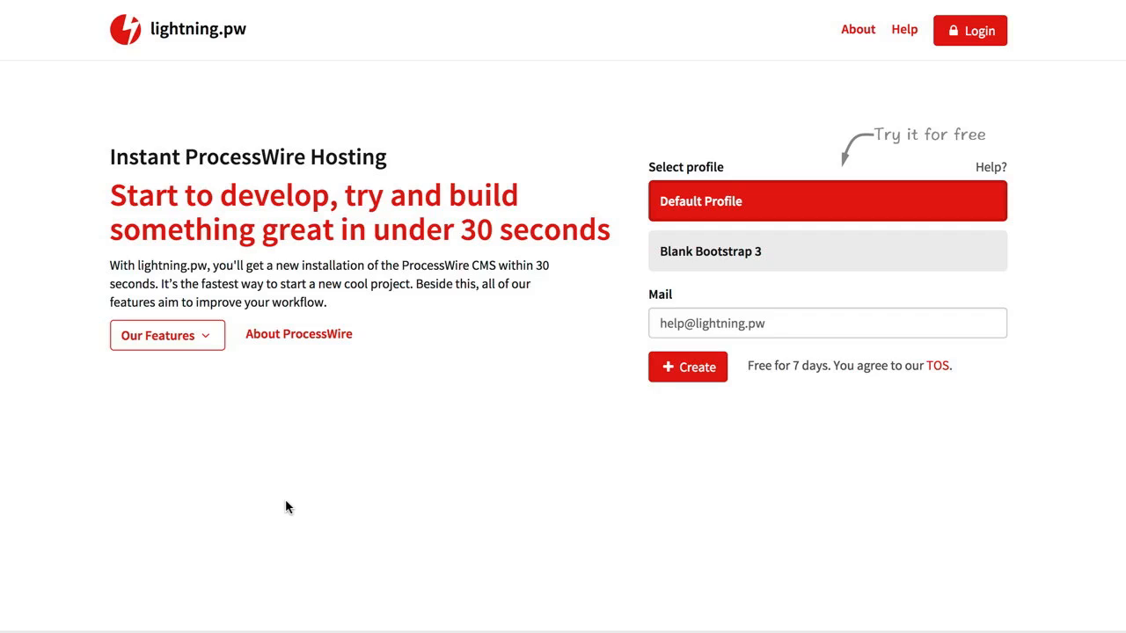
{"action": "mouse_move", "coordinate": [350, 109]}
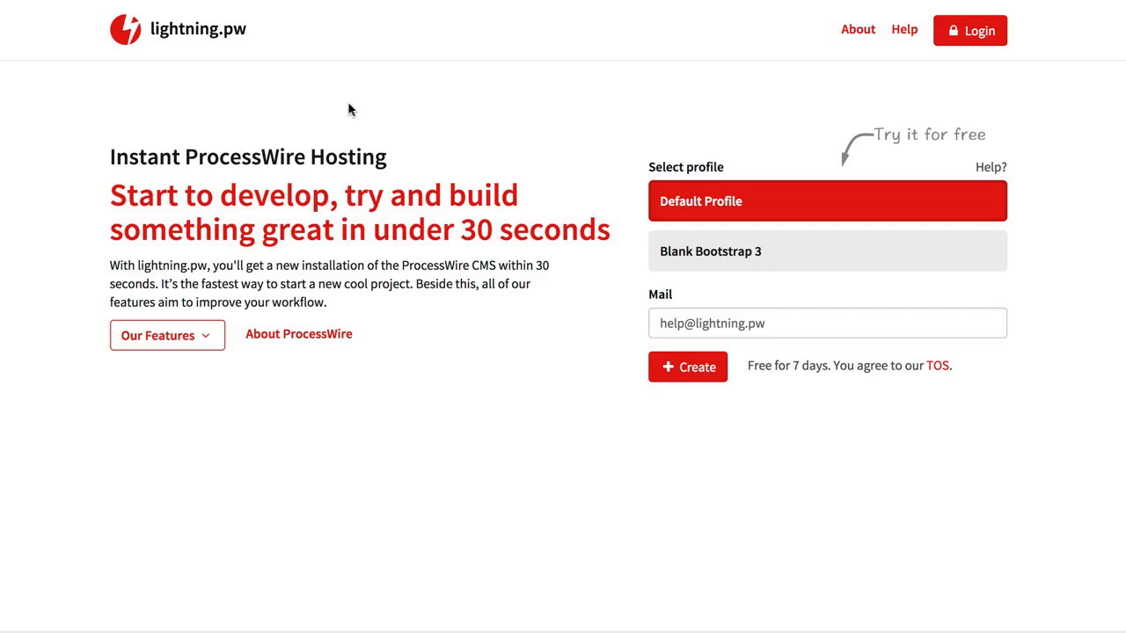
{"action": "mouse_move", "coordinate": [634, 95]}
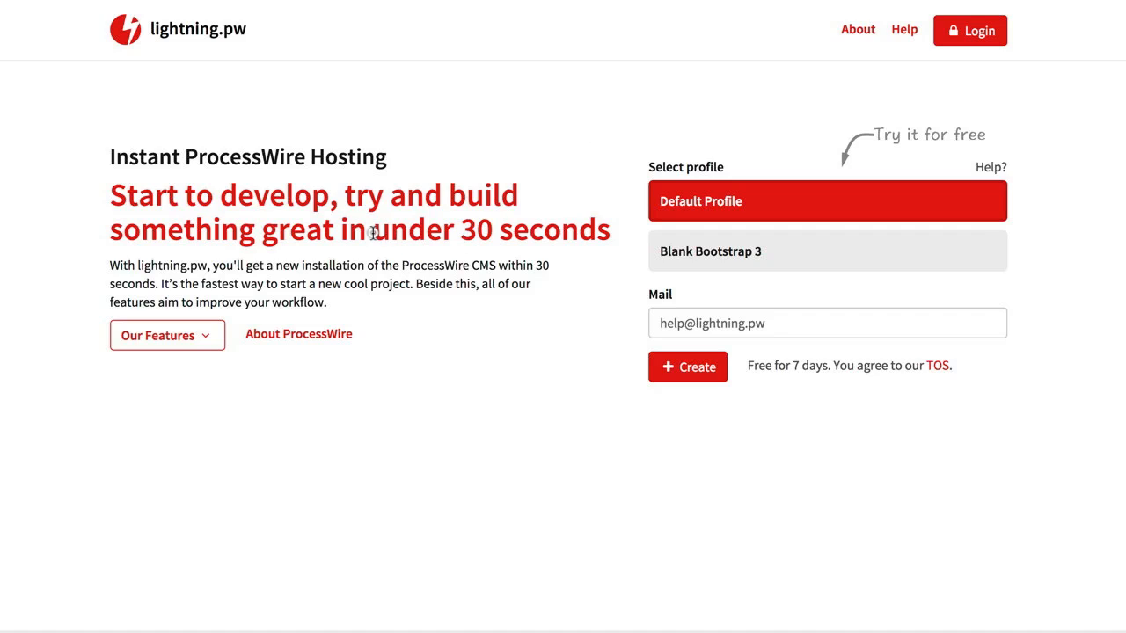
{"action": "mouse_move", "coordinate": [589, 314]}
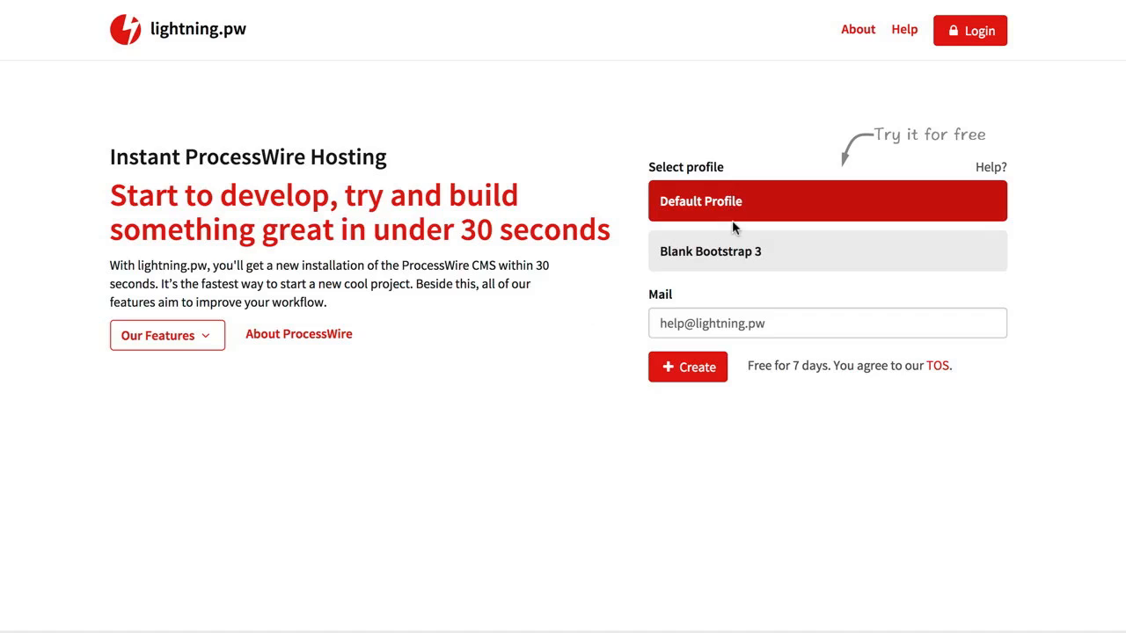
{"action": "mouse_move", "coordinate": [743, 204]}
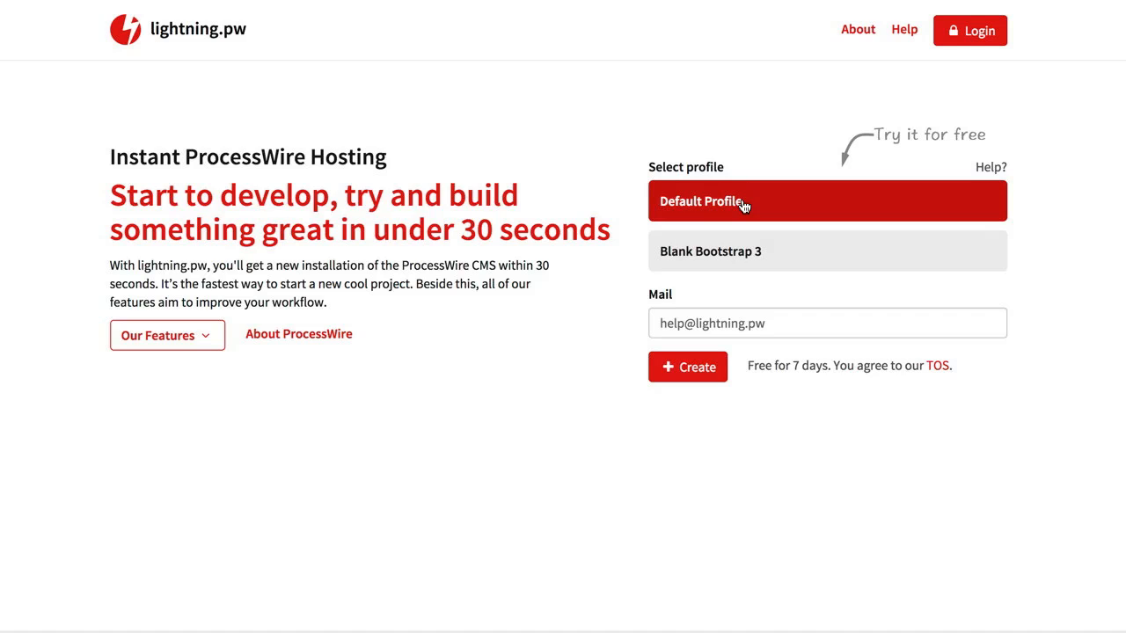
{"action": "left_click", "coordinate": [827, 251]}
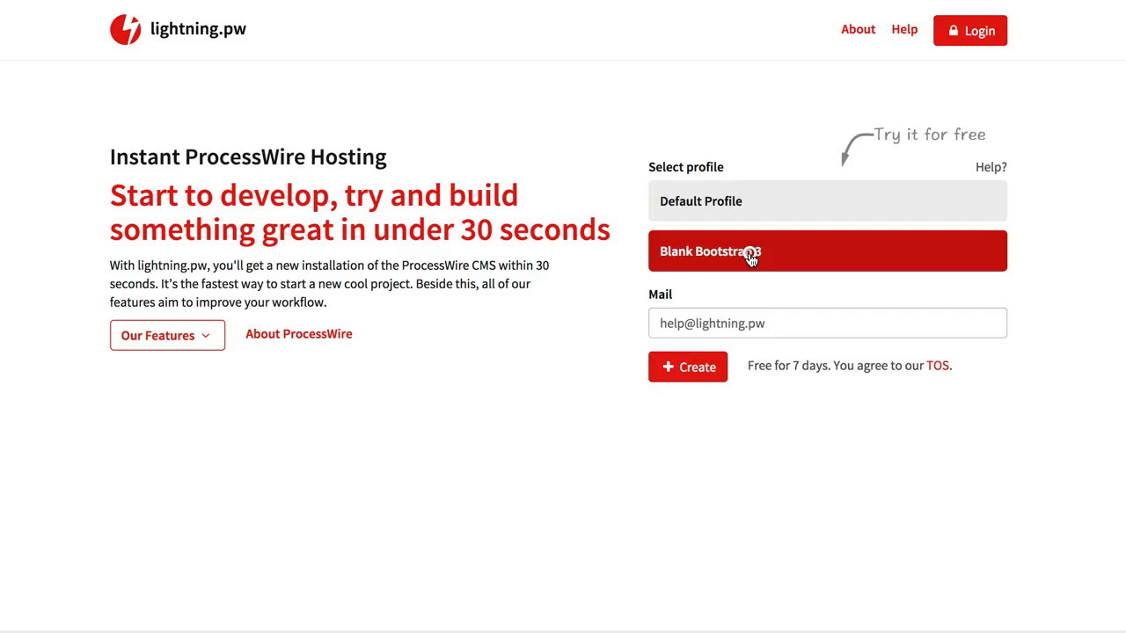
{"action": "left_click", "coordinate": [826, 323]}
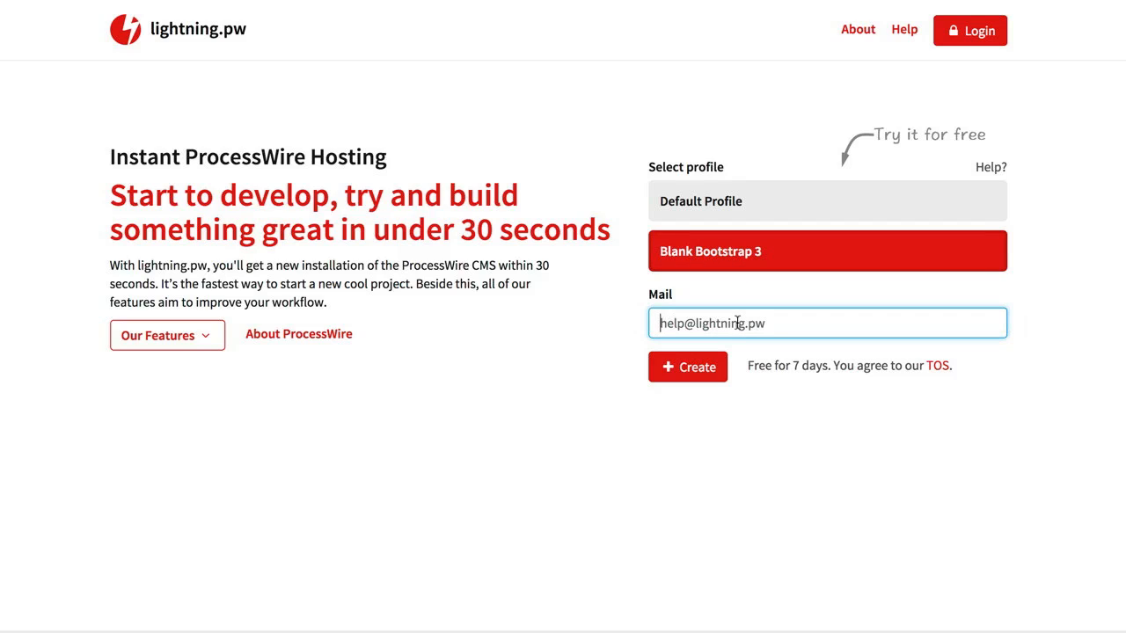
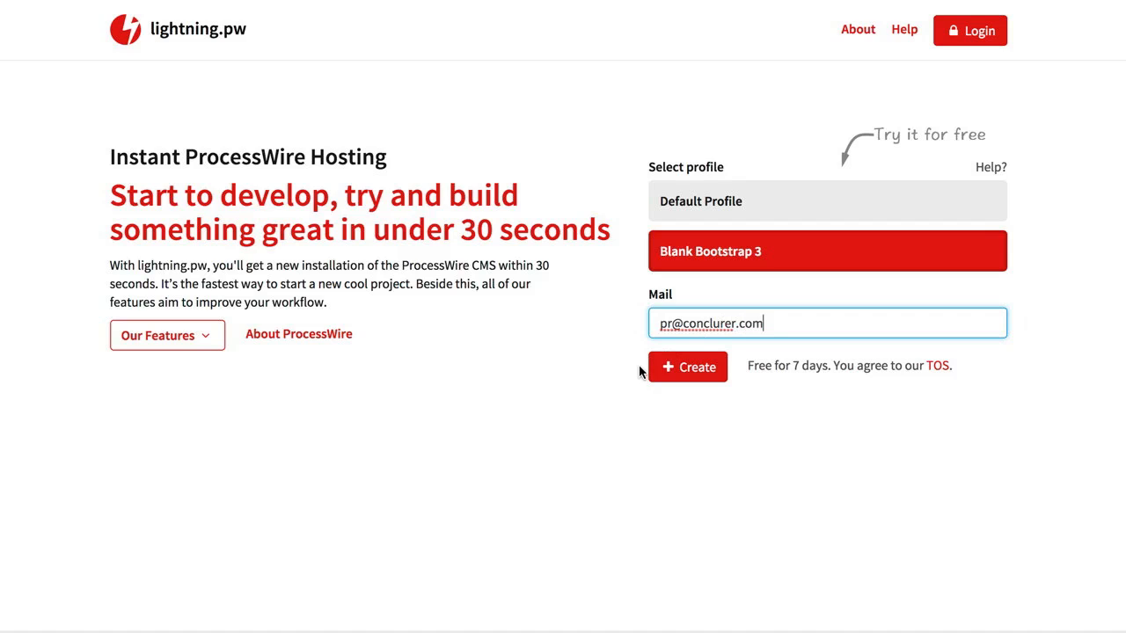
{"action": "left_click", "coordinate": [687, 367]}
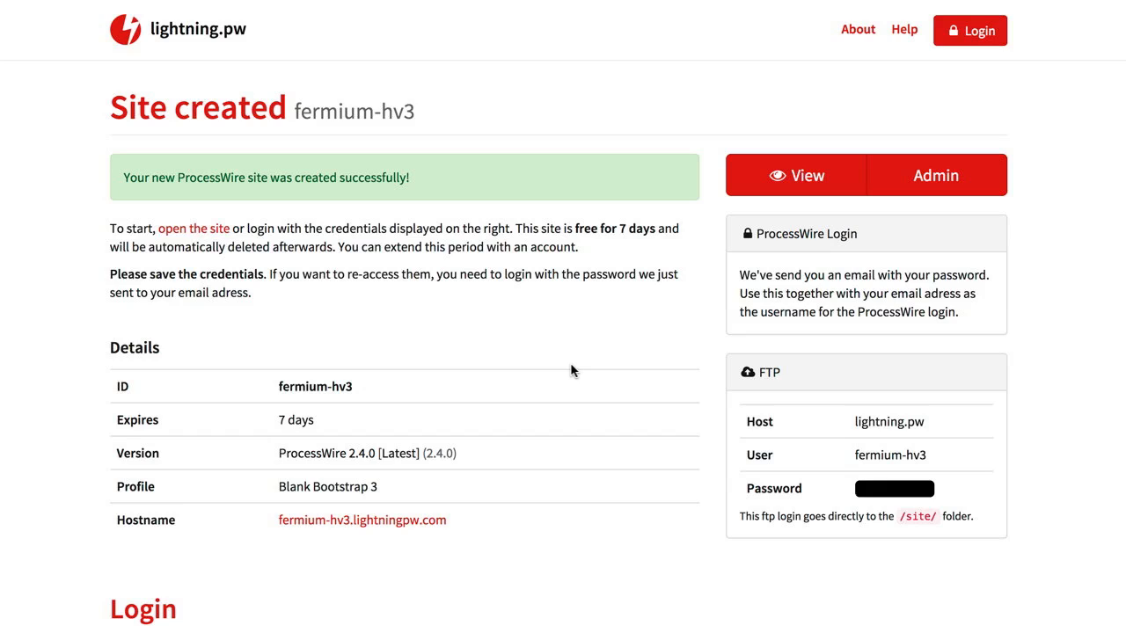
{"action": "mouse_move", "coordinate": [548, 369]}
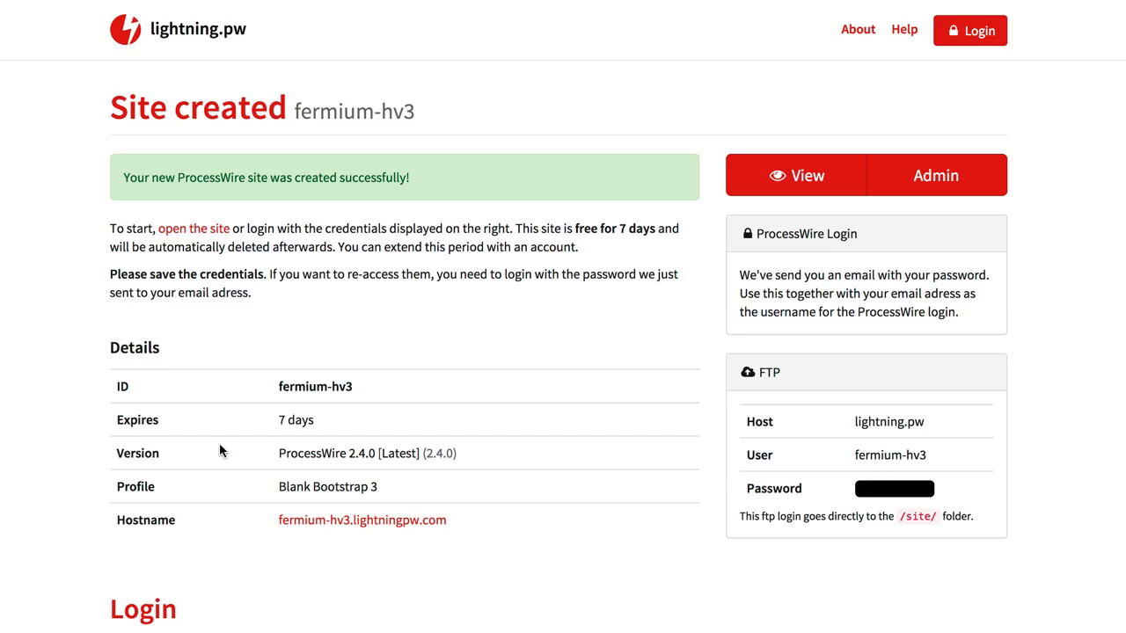
{"action": "mouse_move", "coordinate": [346, 358]}
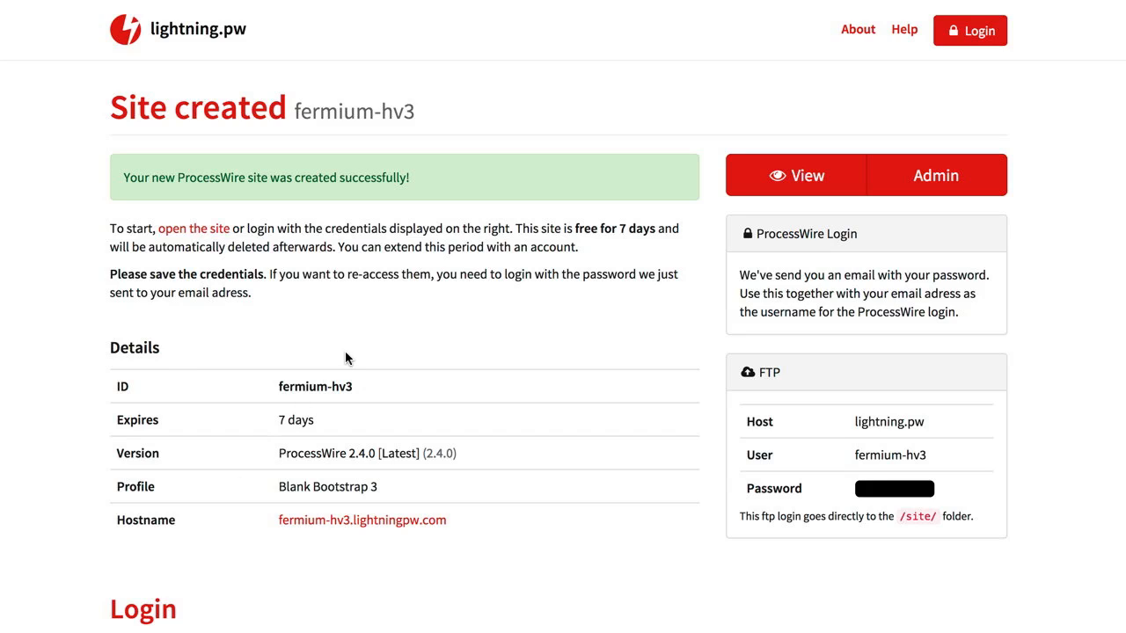
{"action": "mouse_move", "coordinate": [701, 457]}
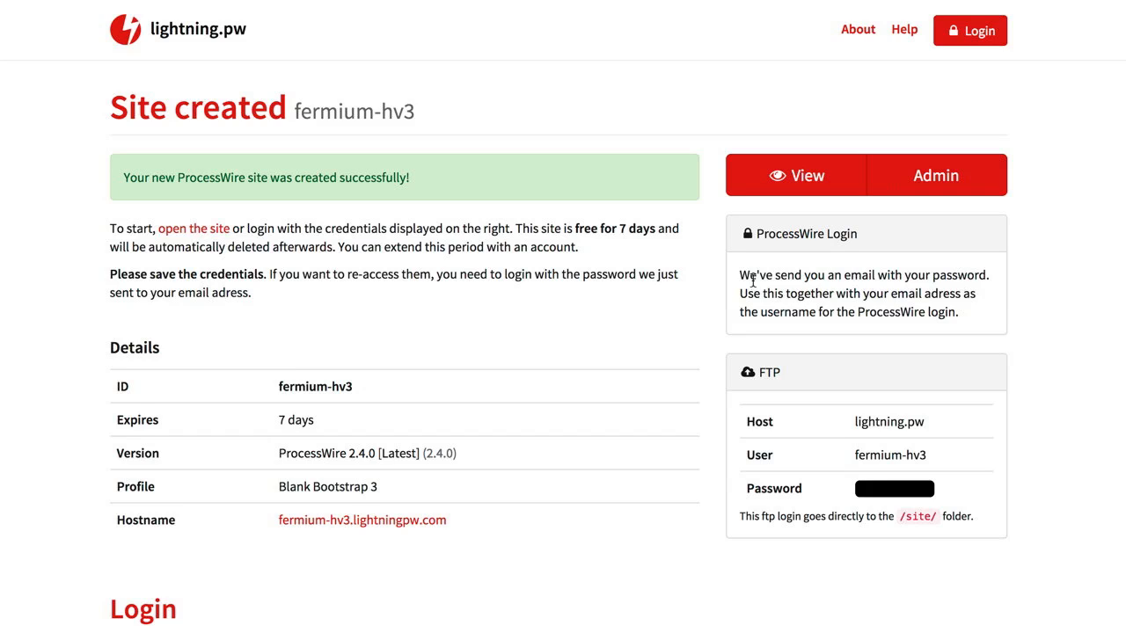
{"action": "mouse_move", "coordinate": [787, 286]}
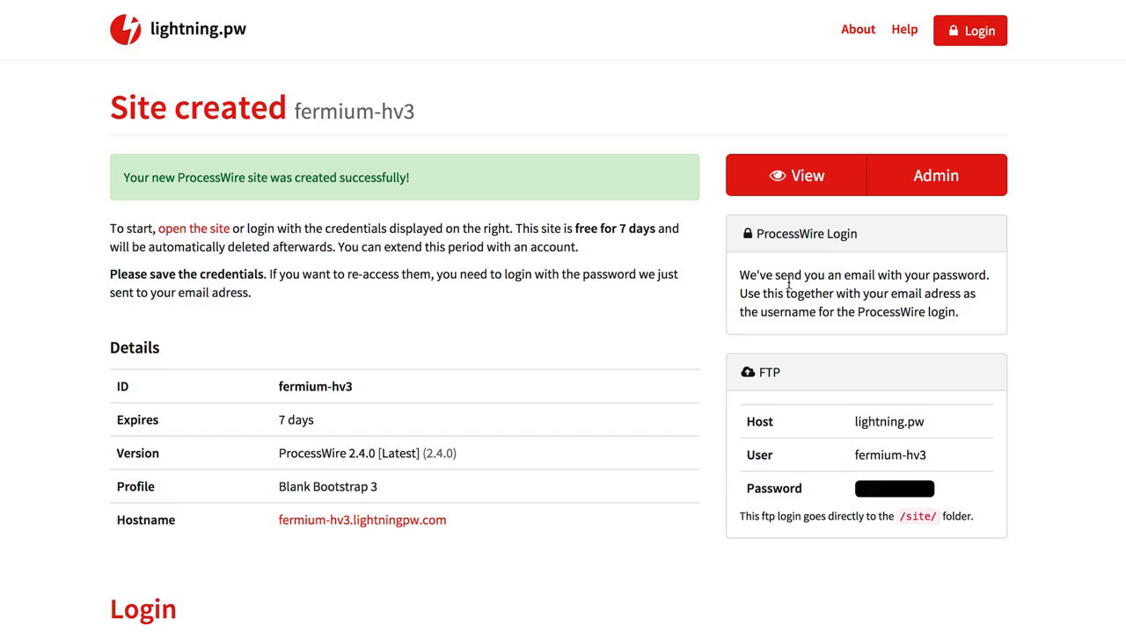
{"action": "mouse_move", "coordinate": [938, 299]}
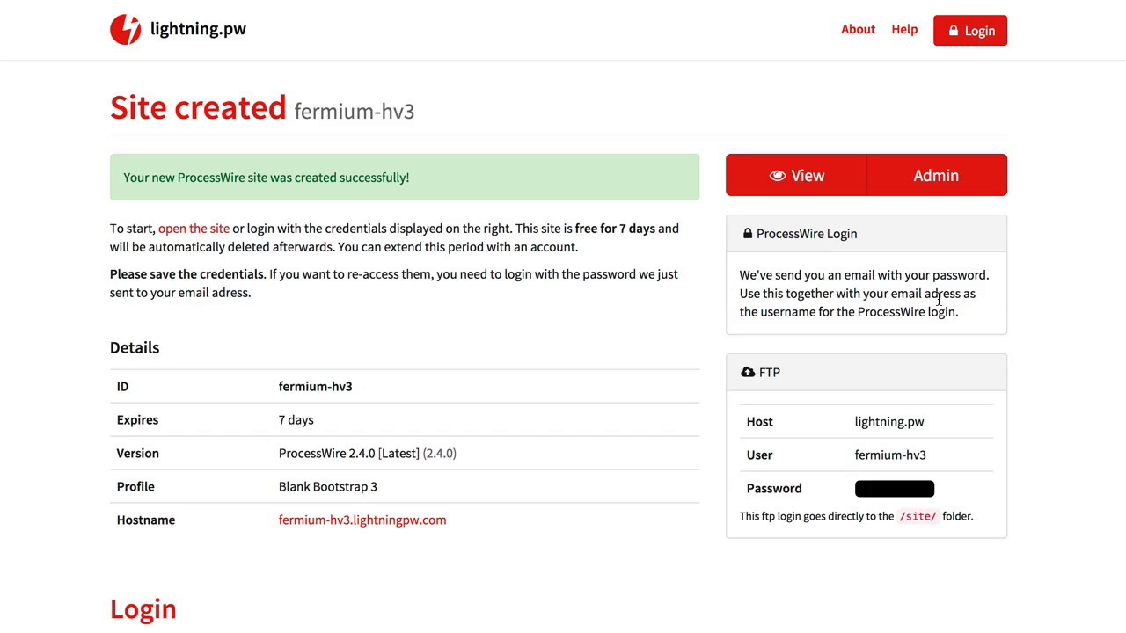
{"action": "mouse_move", "coordinate": [946, 268]}
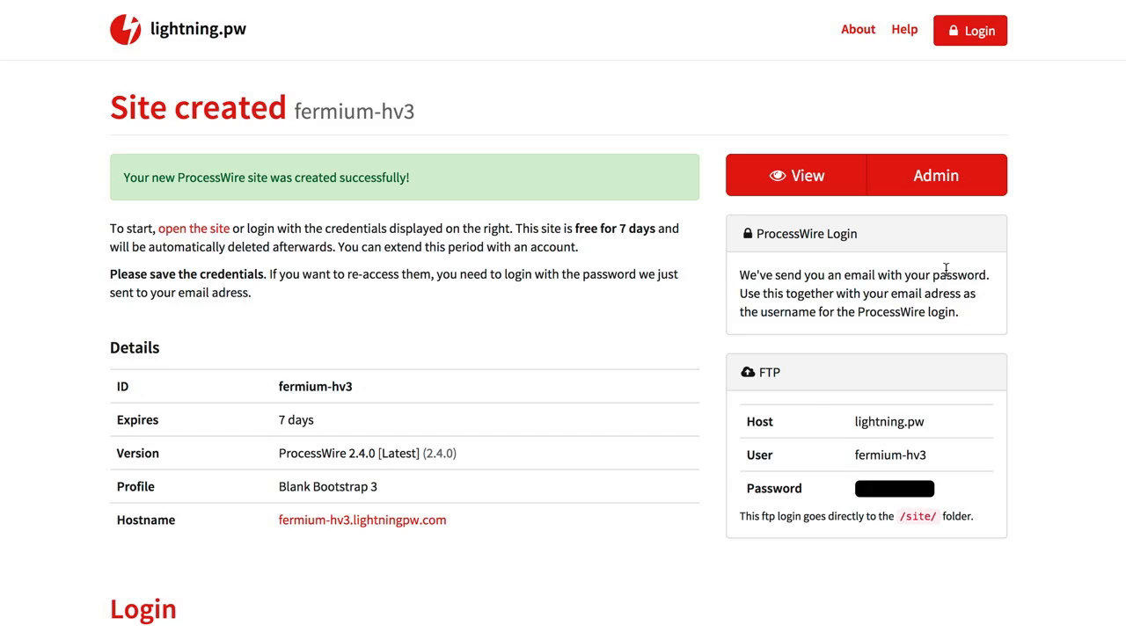
{"action": "mouse_move", "coordinate": [848, 431]}
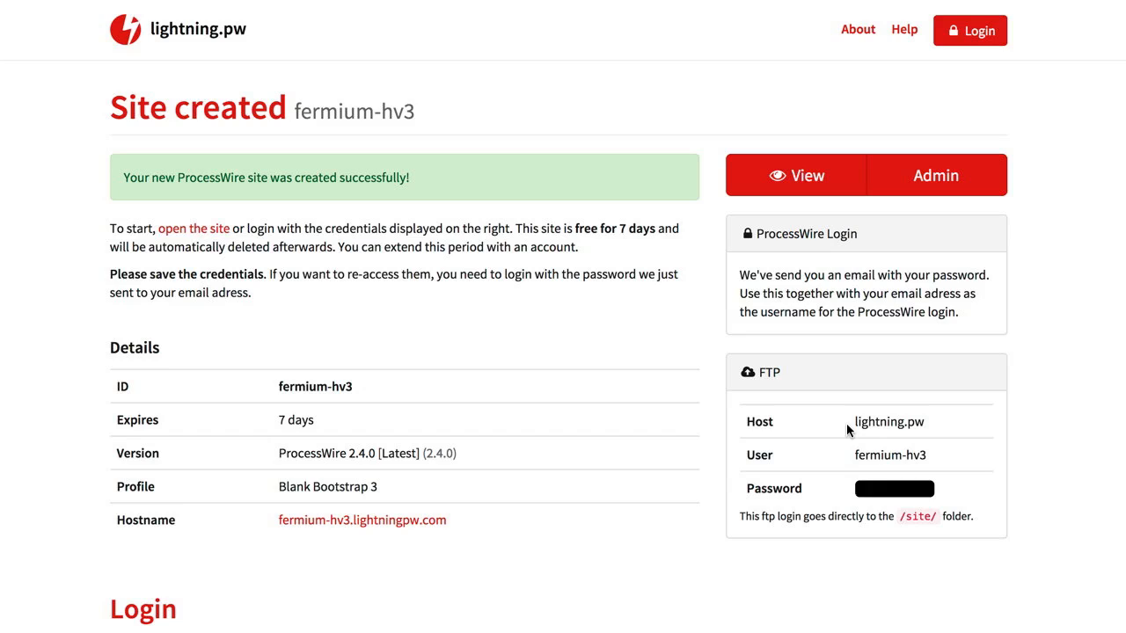
{"action": "mouse_move", "coordinate": [843, 458]}
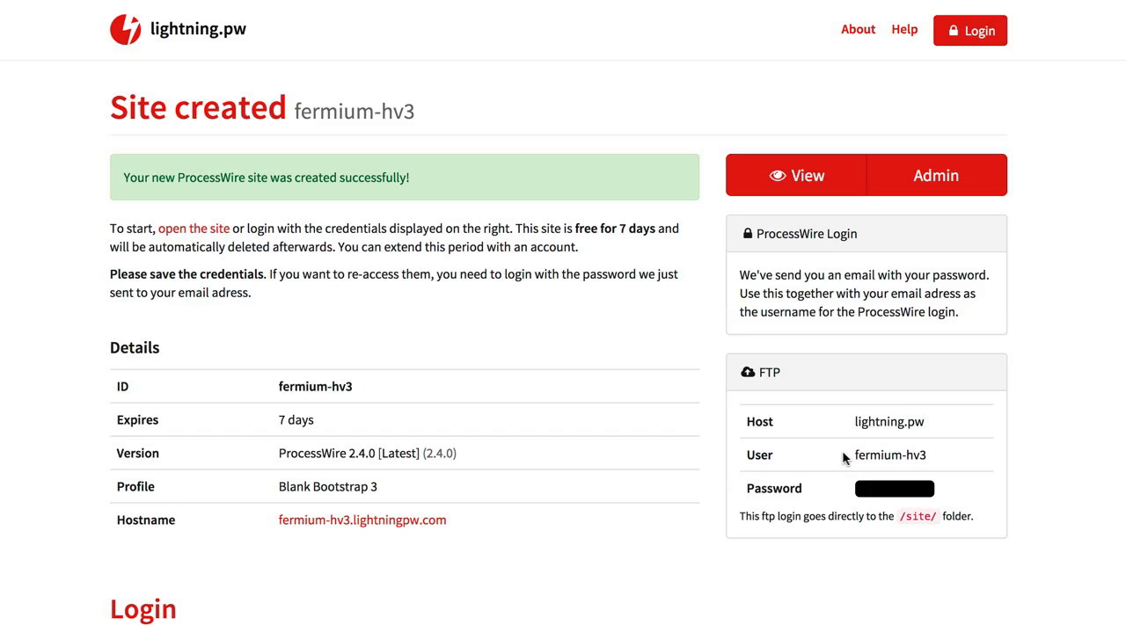
{"action": "mouse_move", "coordinate": [796, 175]}
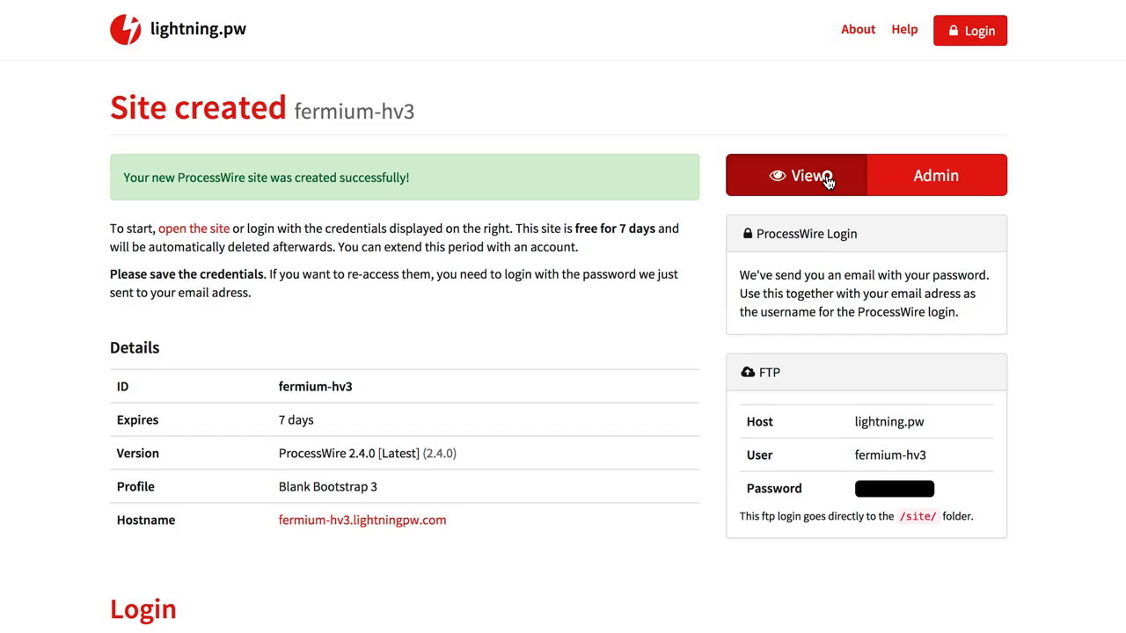
Review fermium-hv3's confirmation details and choose View to open the site.
{"action": "left_click", "coordinate": [796, 175]}
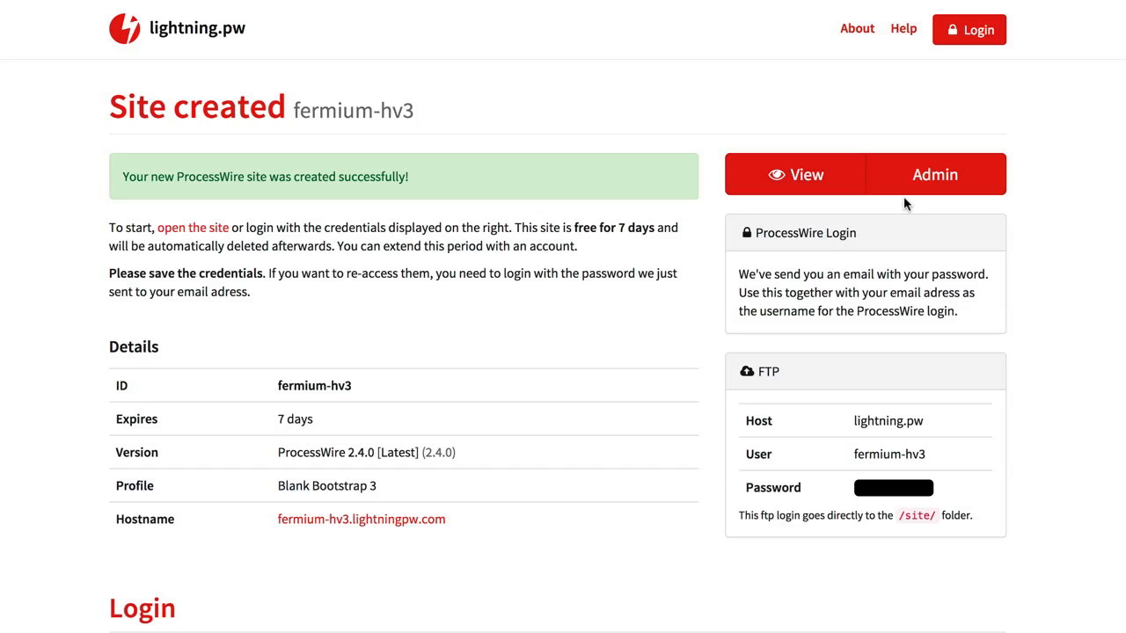
Sign in to the lightning.pw account, entering 'phil' in the login form.
{"action": "scroll", "scroll_direction": "down", "scroll_amount": 3}
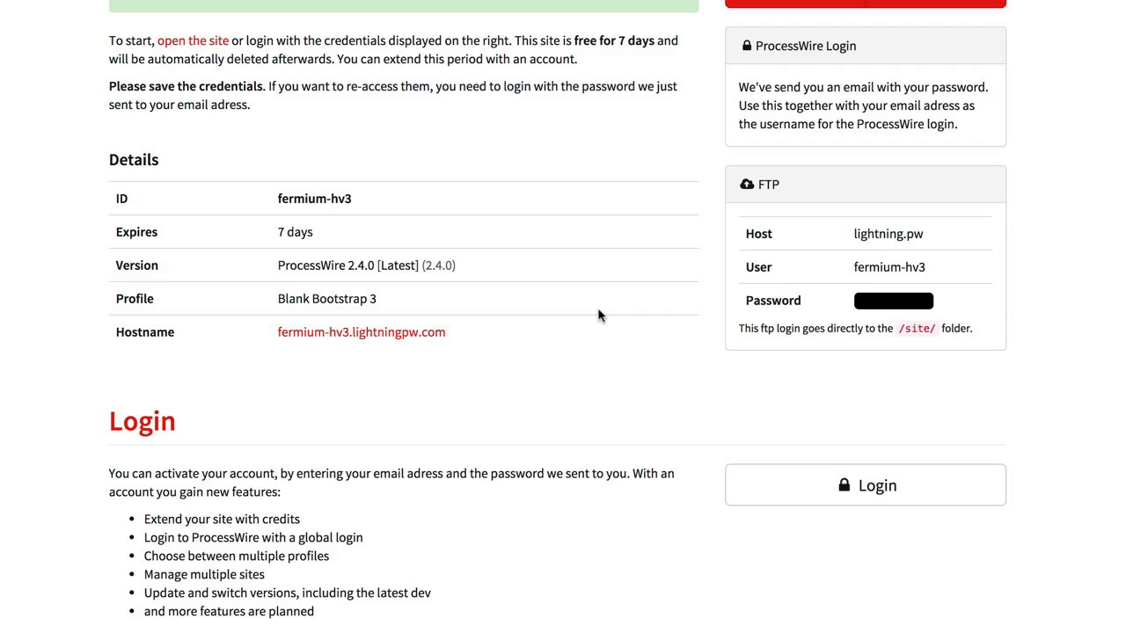
{"action": "scroll", "scroll_direction": "up", "scroll_amount": 3}
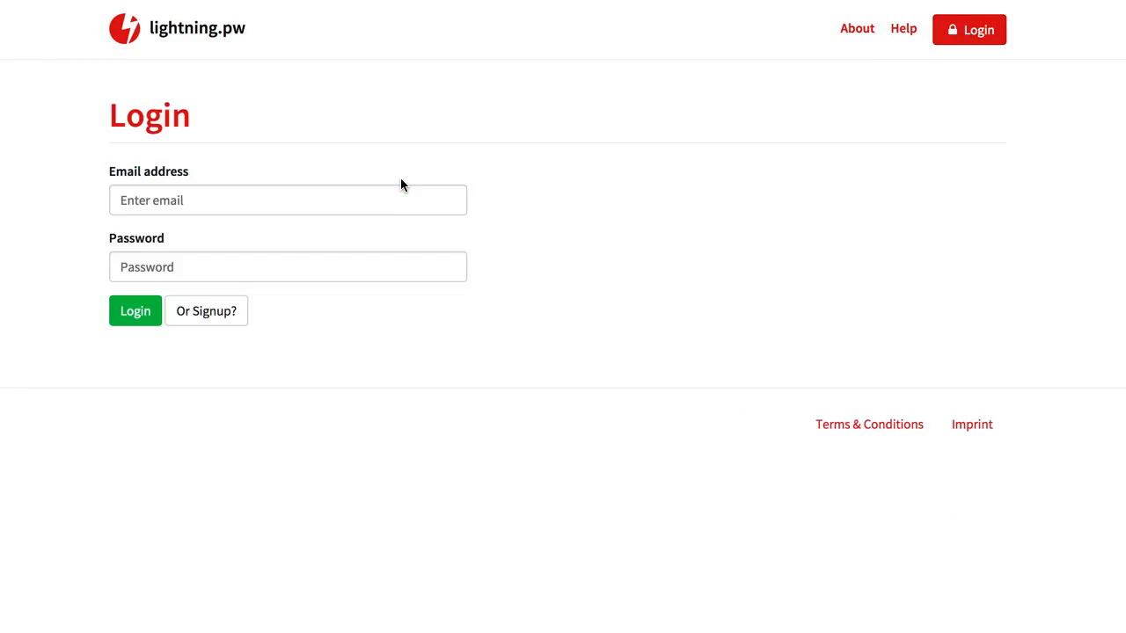
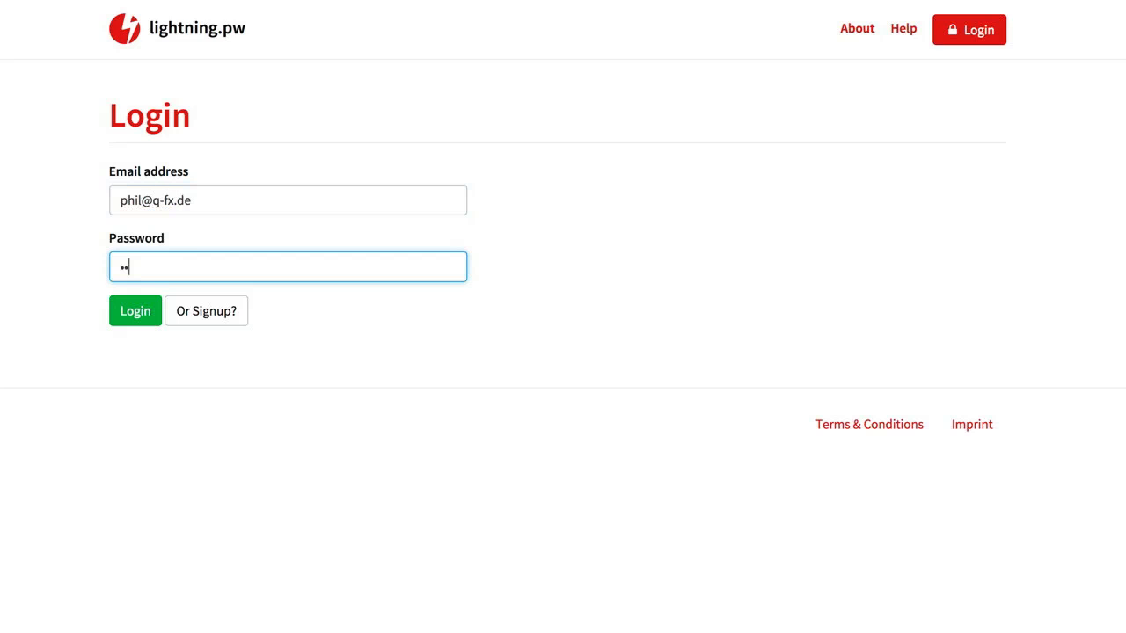
{"action": "left_click", "coordinate": [135, 310]}
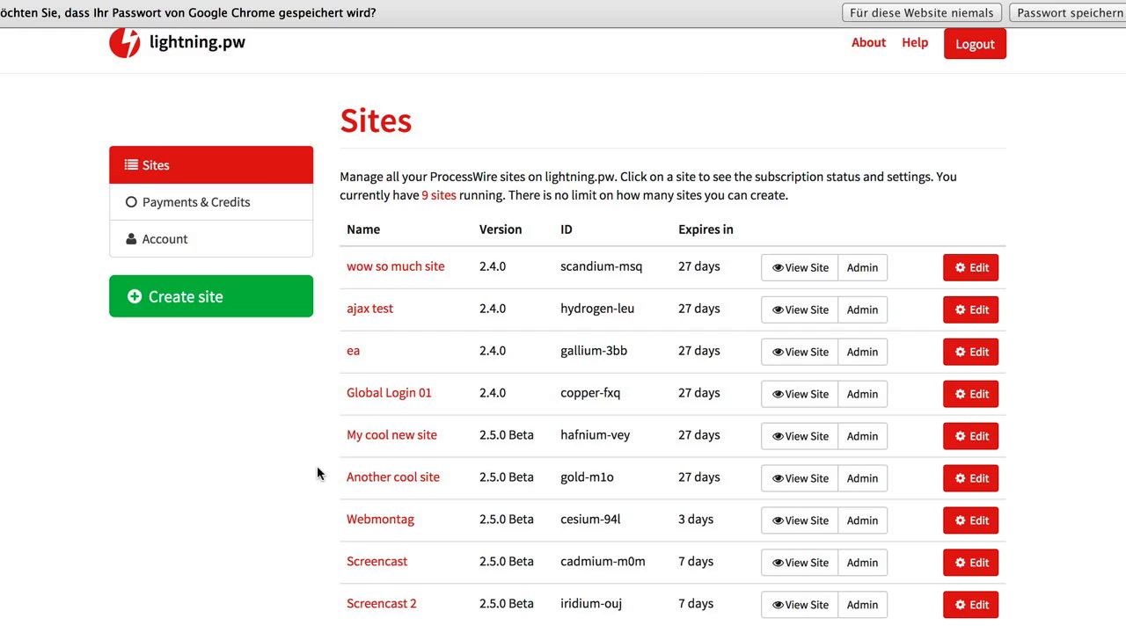
Scroll the Sites dashboard to see all nine running sites.
{"action": "scroll", "scroll_direction": "down", "scroll_amount": 3}
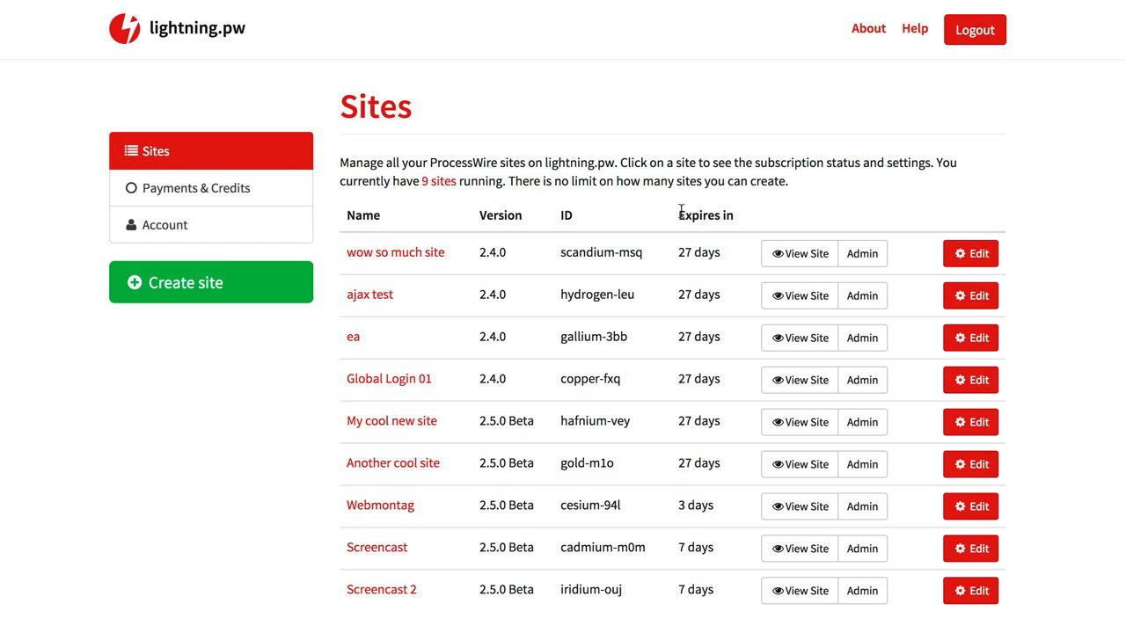
{"action": "mouse_move", "coordinate": [274, 299]}
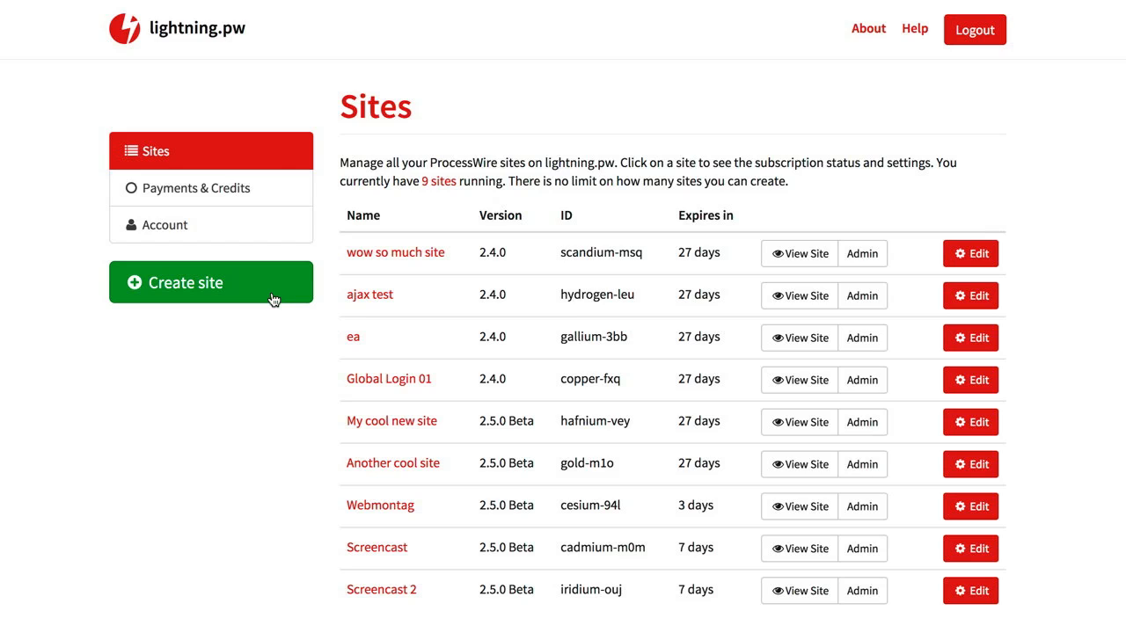
Launch a new site 'Screencast 3' on ProcessWire 2.5.0 Beta with the 2.5 Default Profile.
{"action": "left_click", "coordinate": [210, 282]}
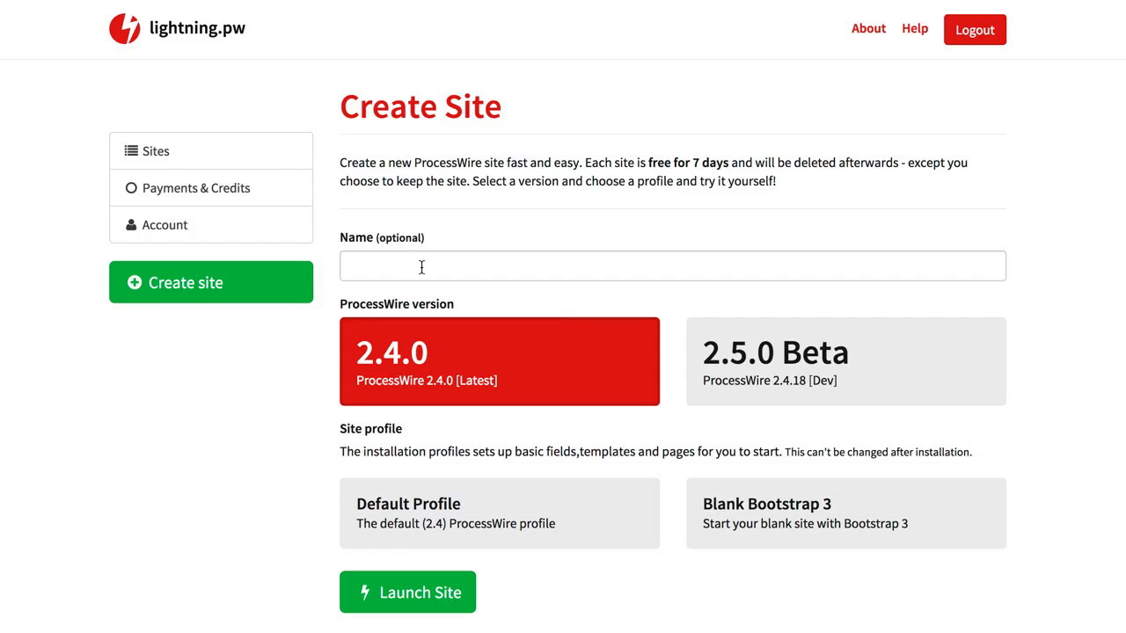
{"action": "type", "text": "Screencast 3"}
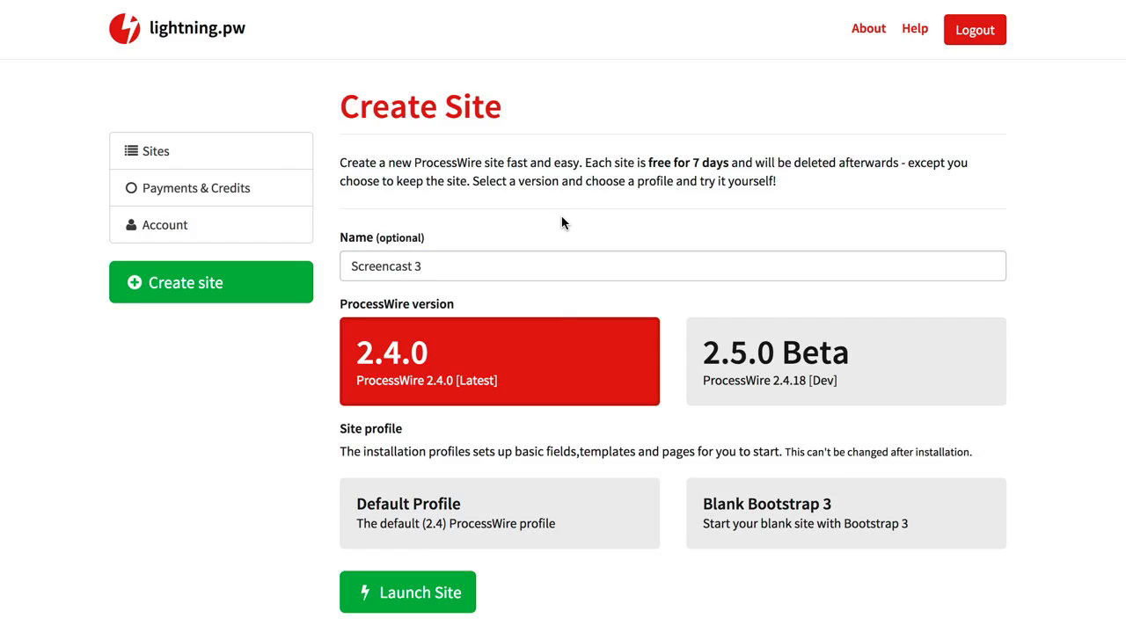
{"action": "mouse_move", "coordinate": [602, 239]}
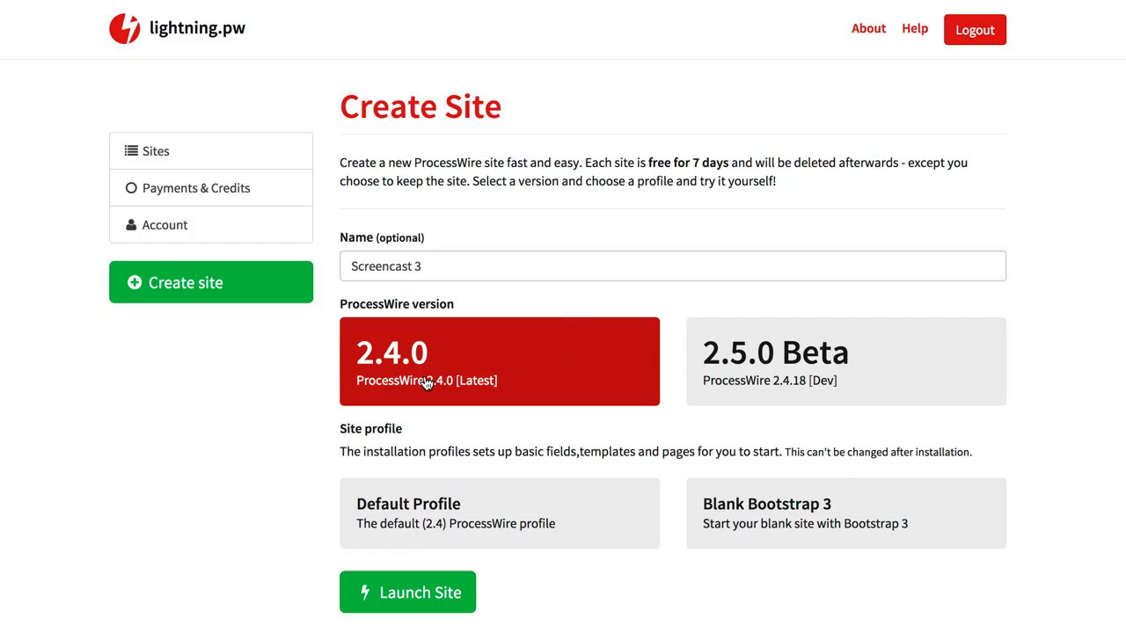
{"action": "mouse_move", "coordinate": [741, 393]}
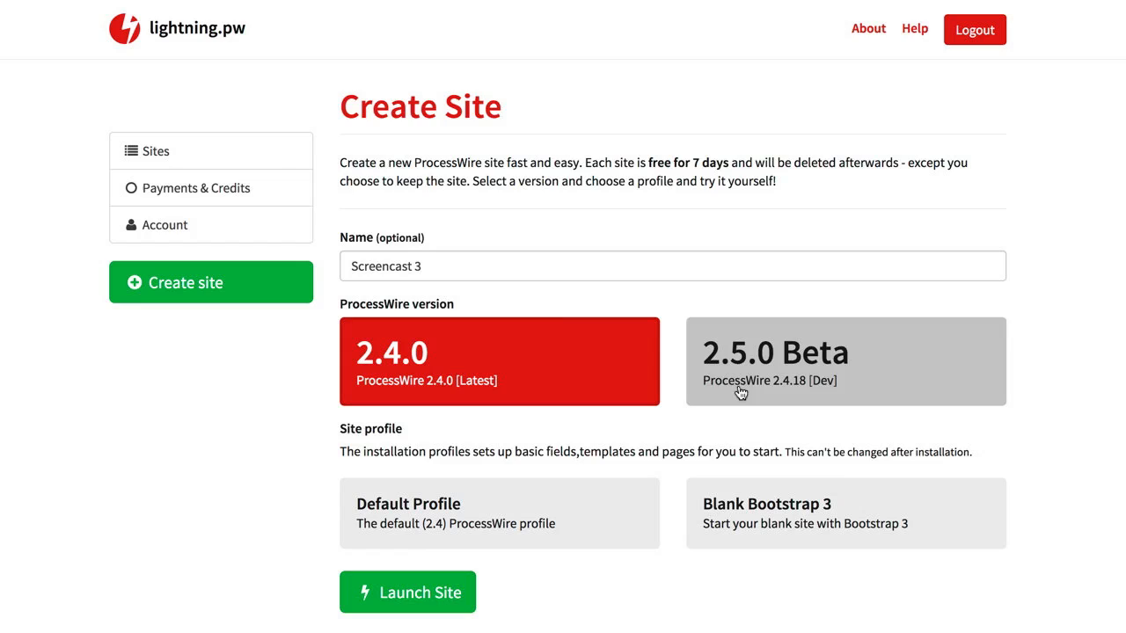
{"action": "mouse_move", "coordinate": [763, 409]}
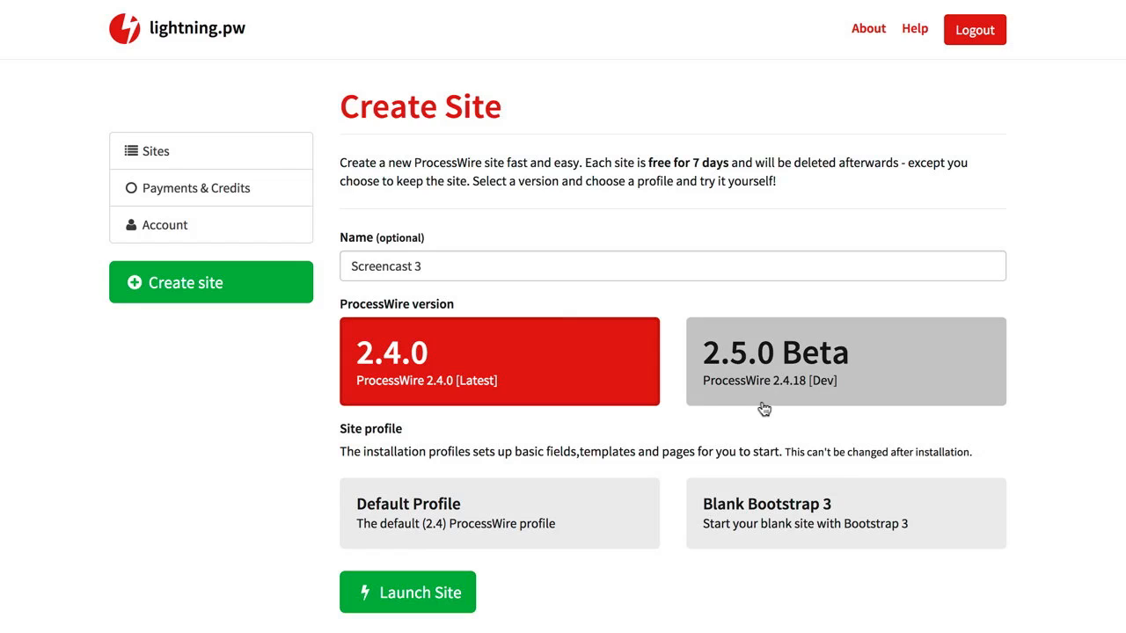
{"action": "mouse_move", "coordinate": [817, 396]}
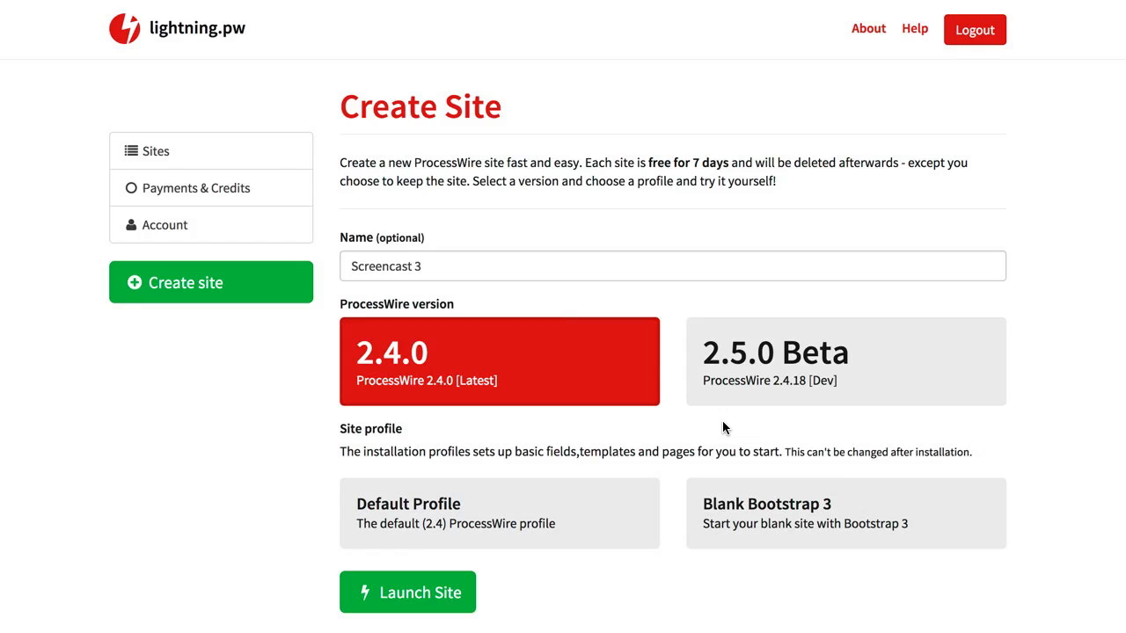
{"action": "left_click", "coordinate": [845, 361]}
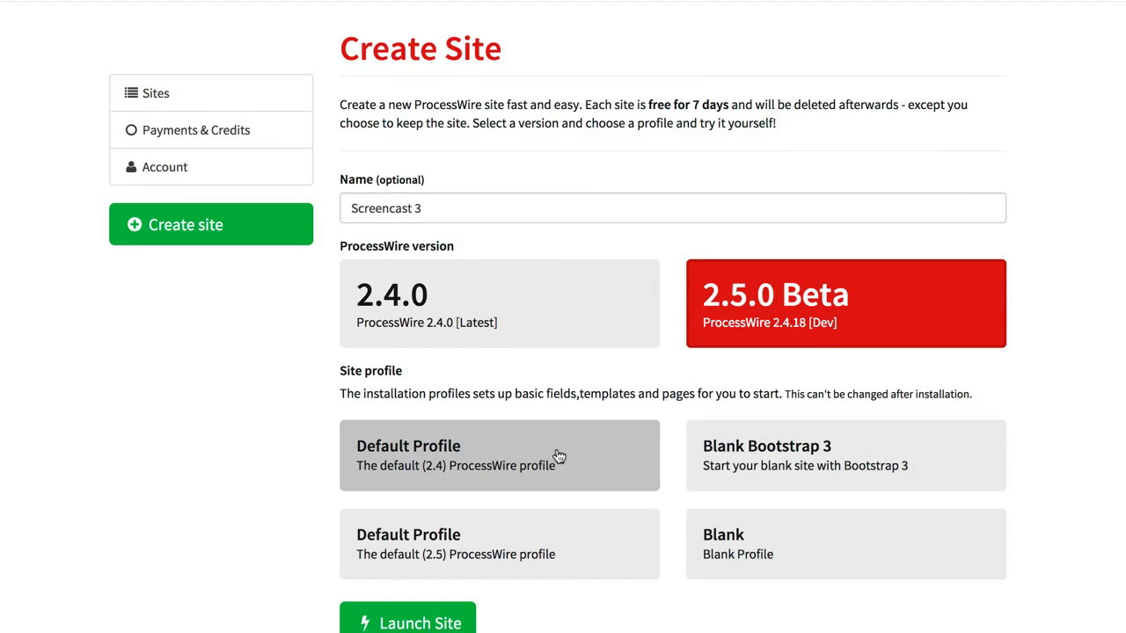
{"action": "mouse_move", "coordinate": [827, 359]}
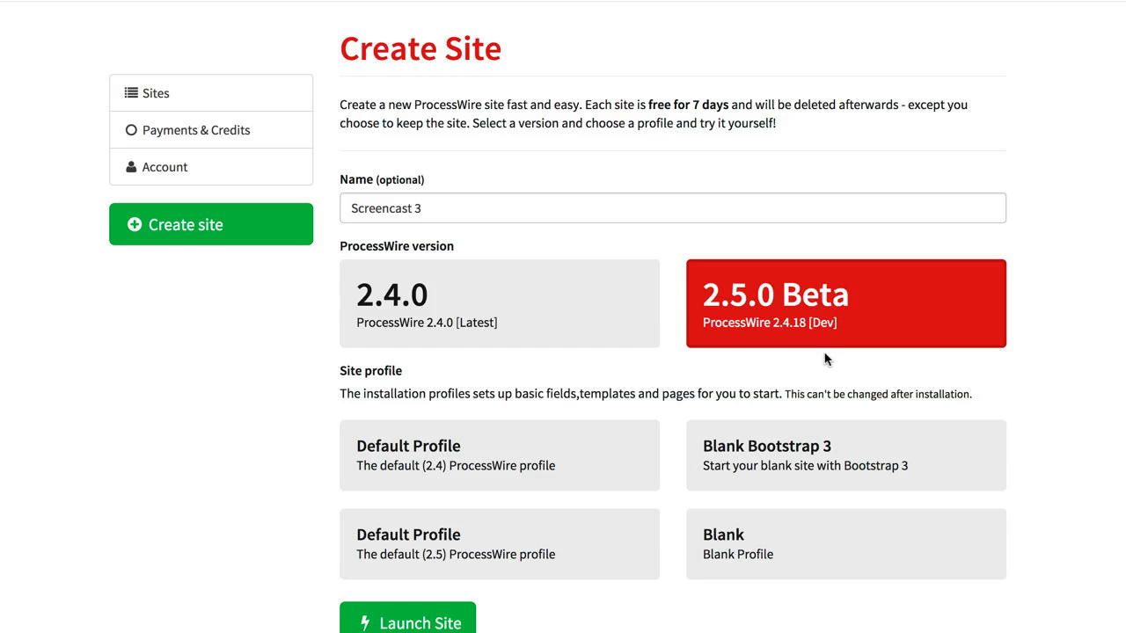
{"action": "mouse_move", "coordinate": [857, 499]}
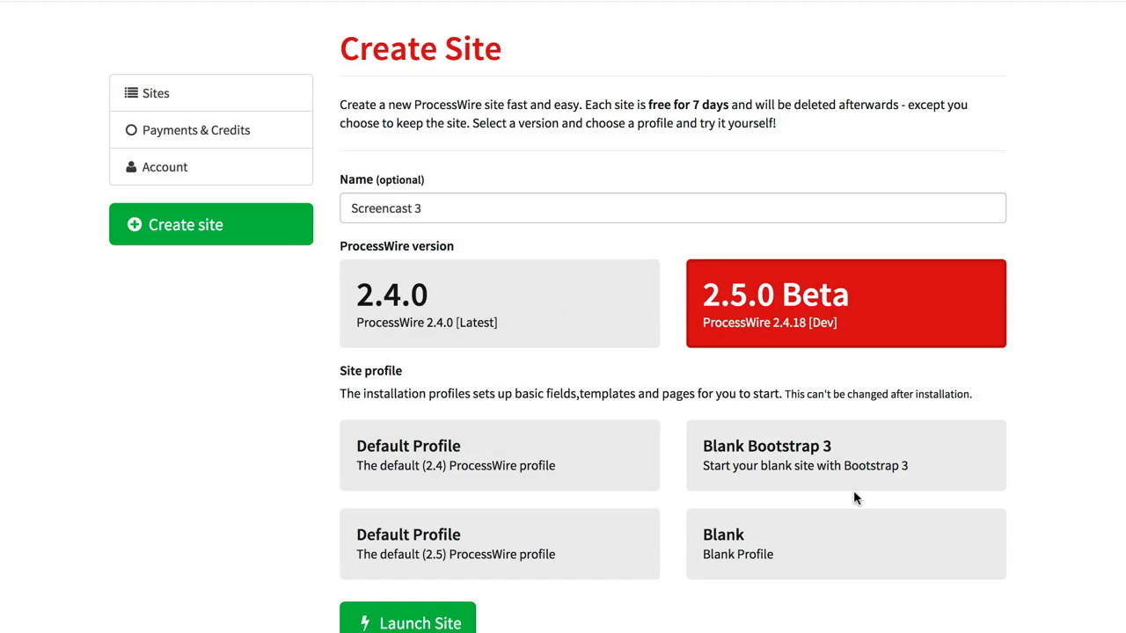
{"action": "left_click", "coordinate": [499, 361]}
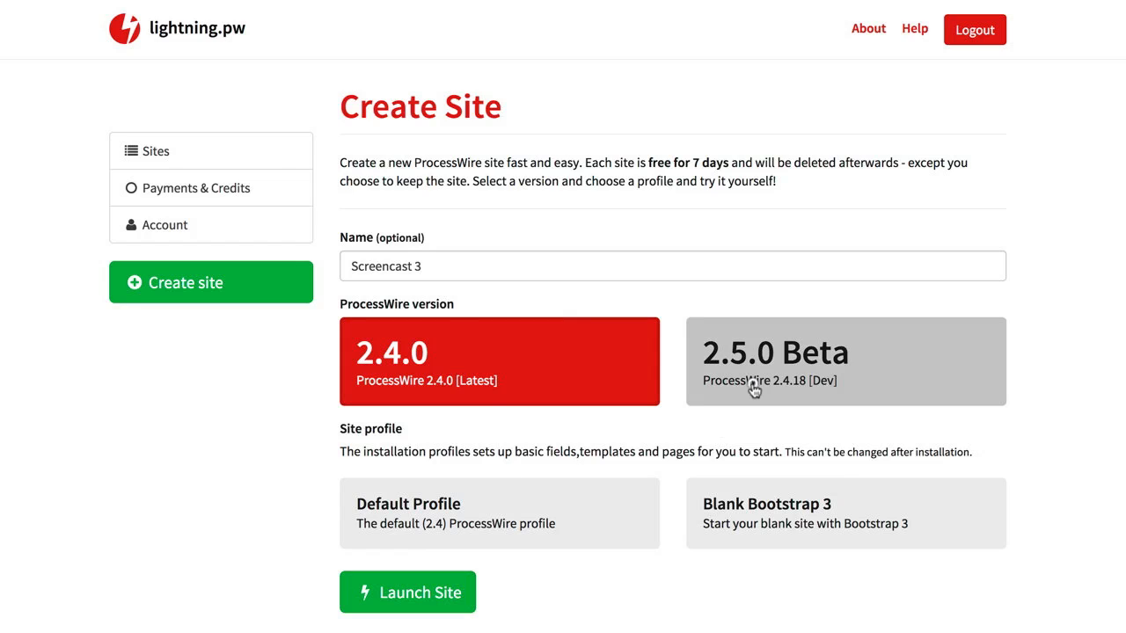
{"action": "left_click", "coordinate": [844, 360]}
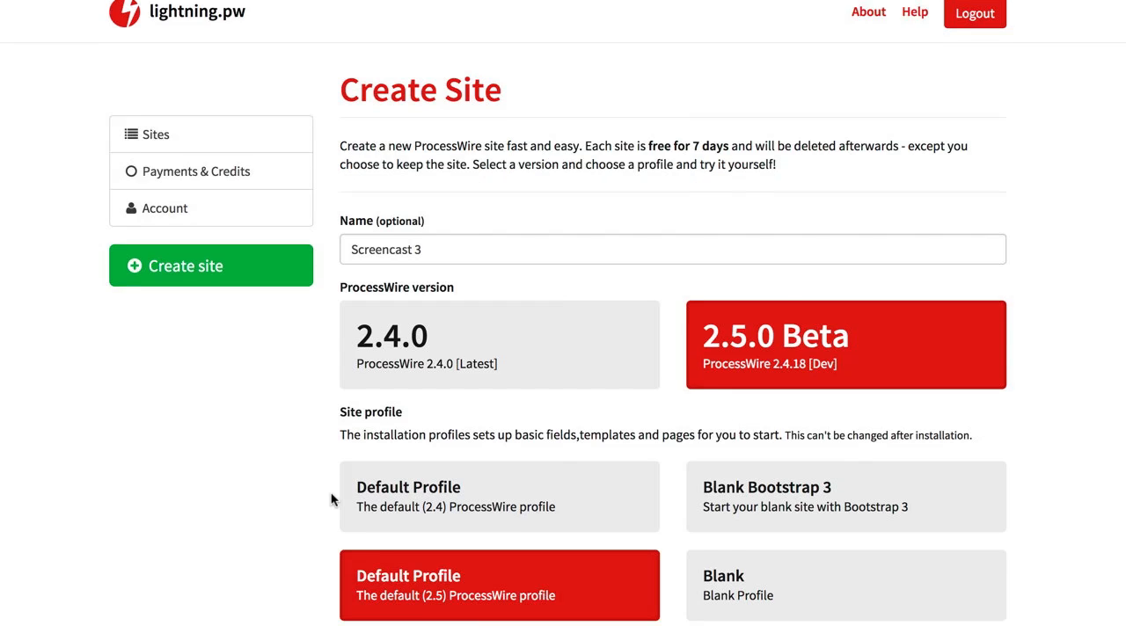
{"action": "left_click", "coordinate": [210, 265]}
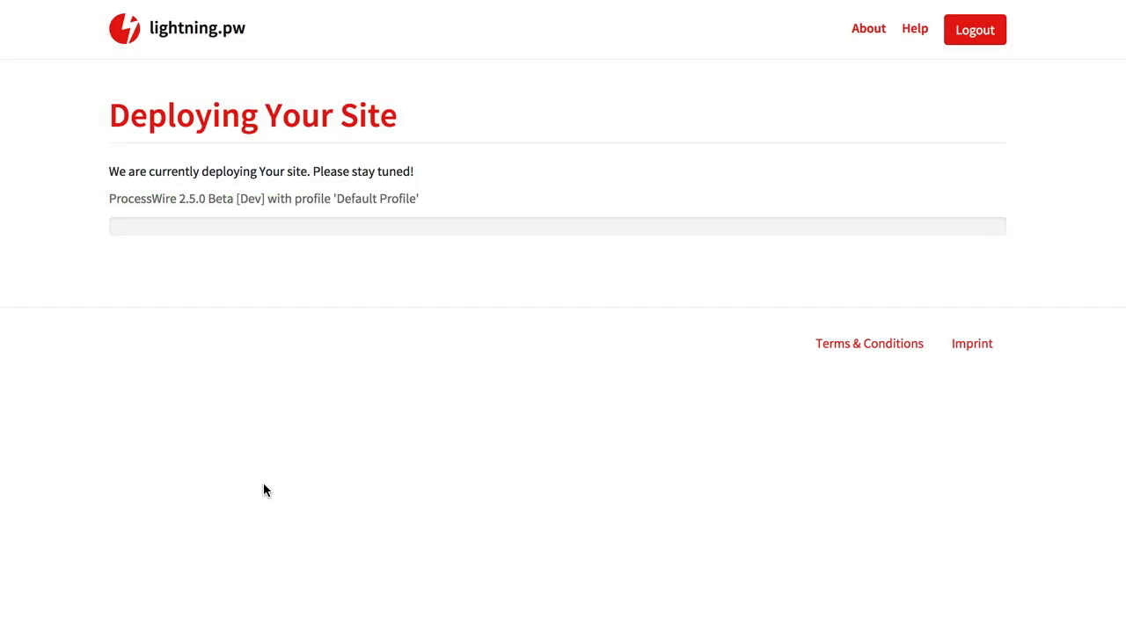
{"action": "mouse_move", "coordinate": [343, 359]}
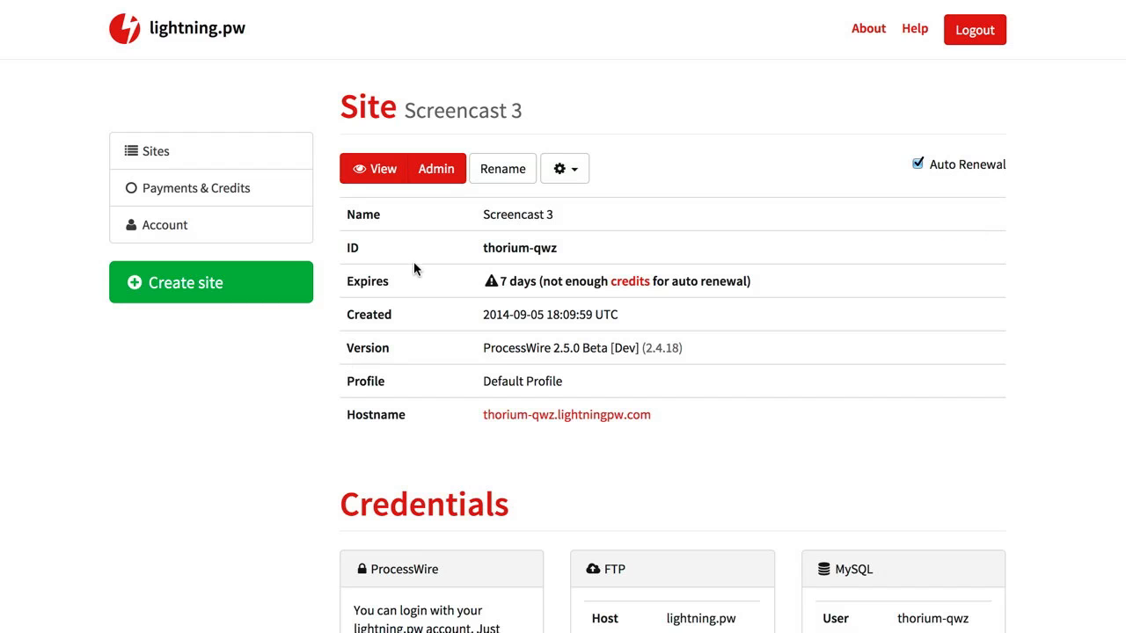
Check Screencast 3's deployment details, then return to the Sites list.
{"action": "scroll", "scroll_direction": "down", "scroll_amount": 3}
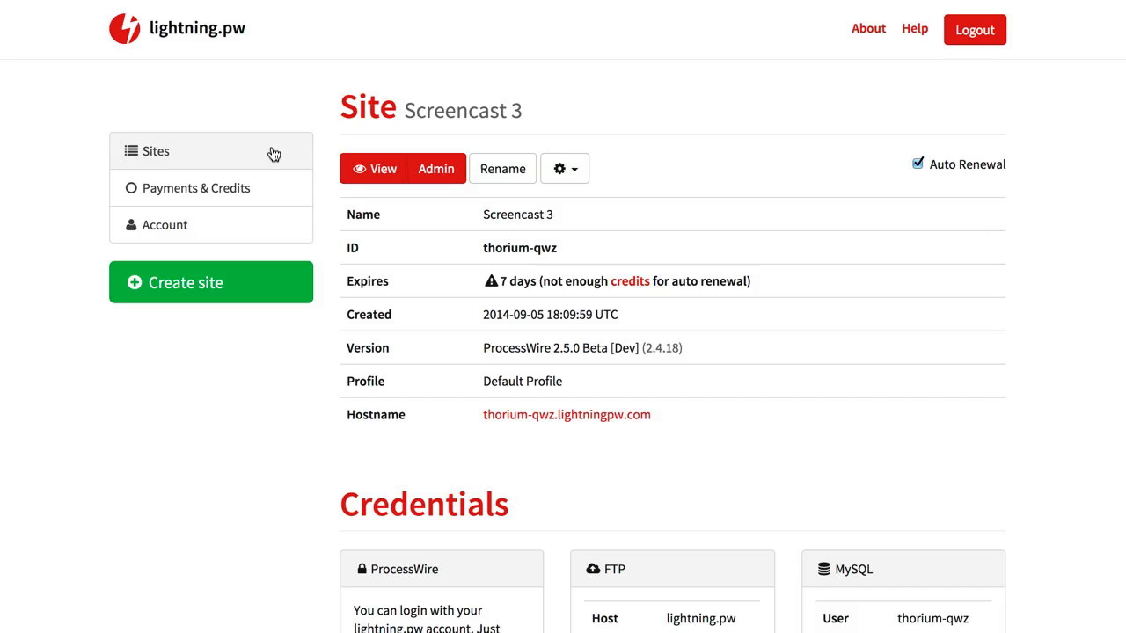
{"action": "left_click", "coordinate": [156, 151]}
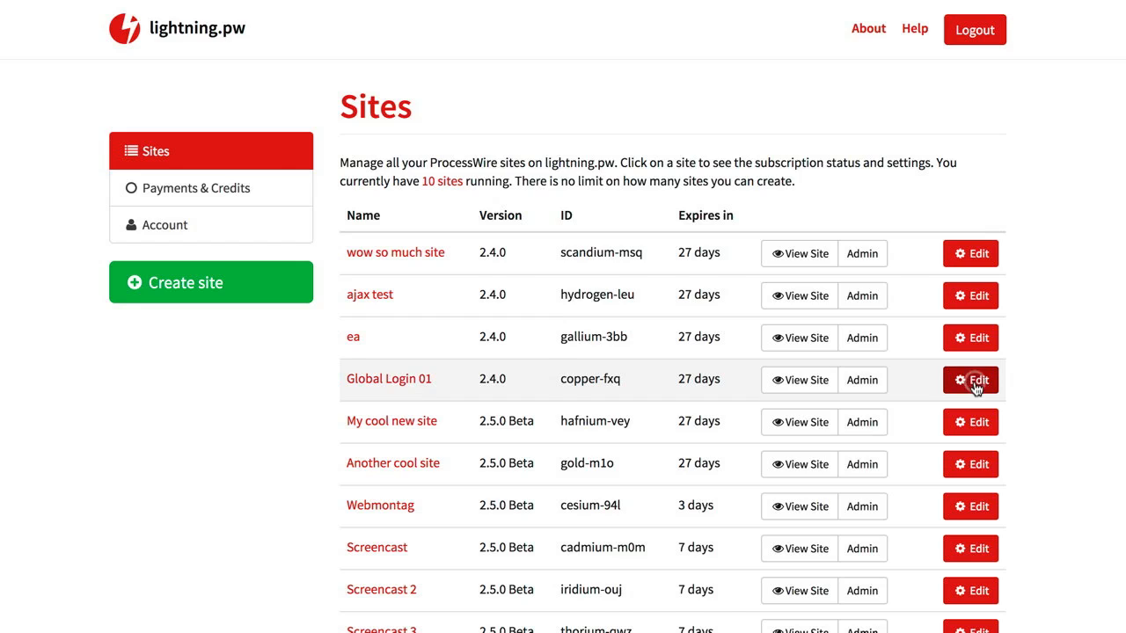
Open Global Login 01's details page (copper-fxq, ProcessWire 2.4.0).
{"action": "left_click", "coordinate": [969, 380]}
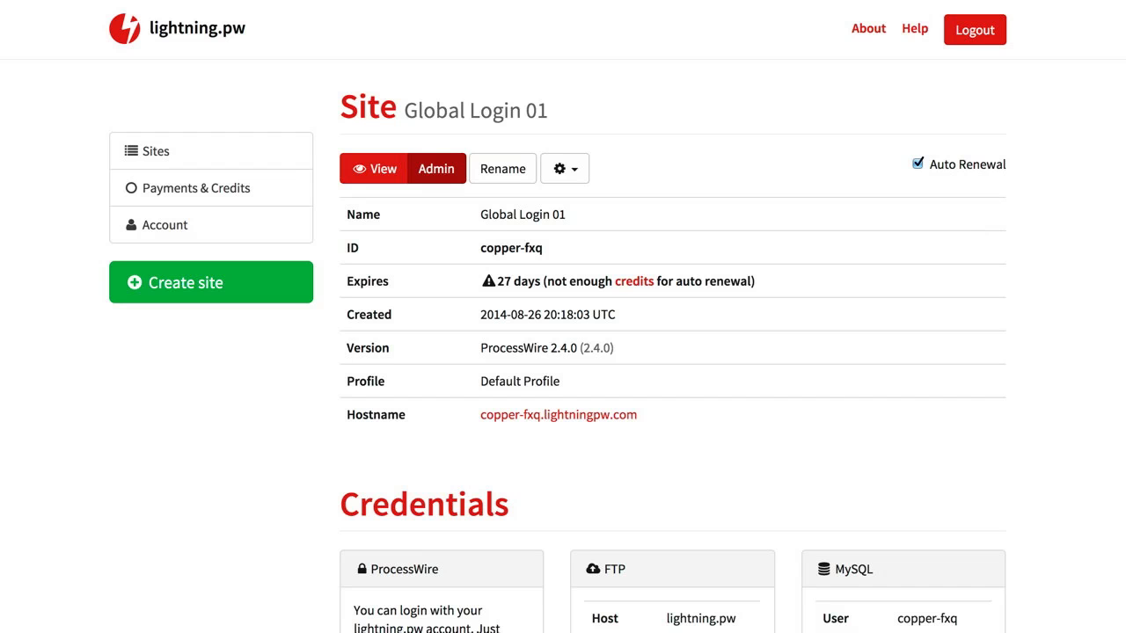
Switch Global Login 01 to ProcessWire 2.5.0 Beta [Dev] and confirm the version change.
{"action": "left_click", "coordinate": [565, 168]}
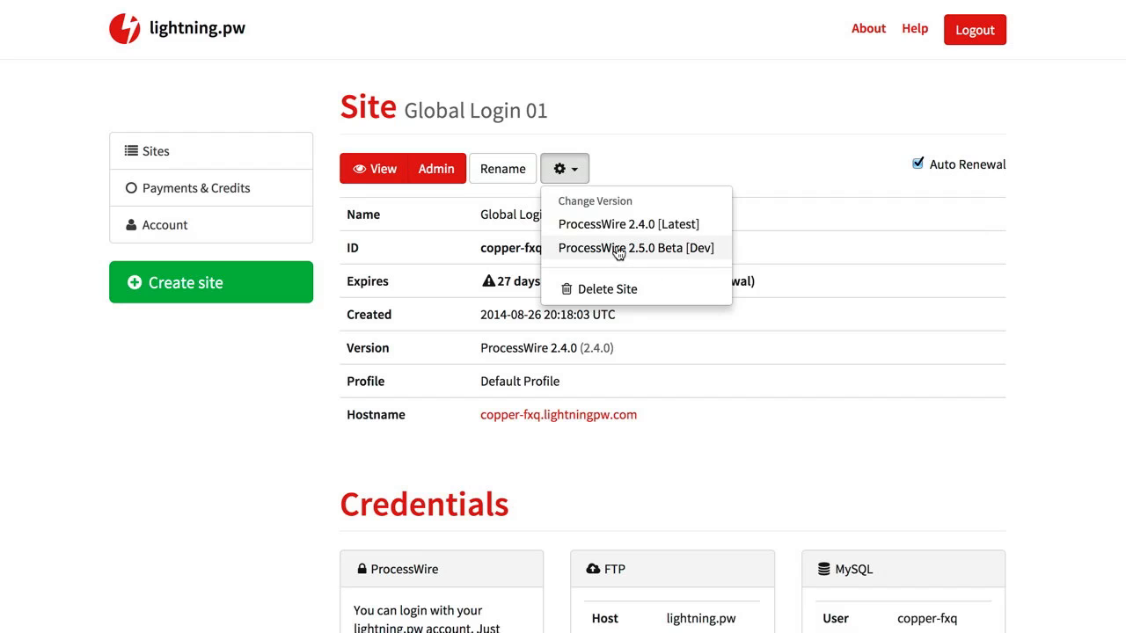
{"action": "left_click", "coordinate": [635, 248]}
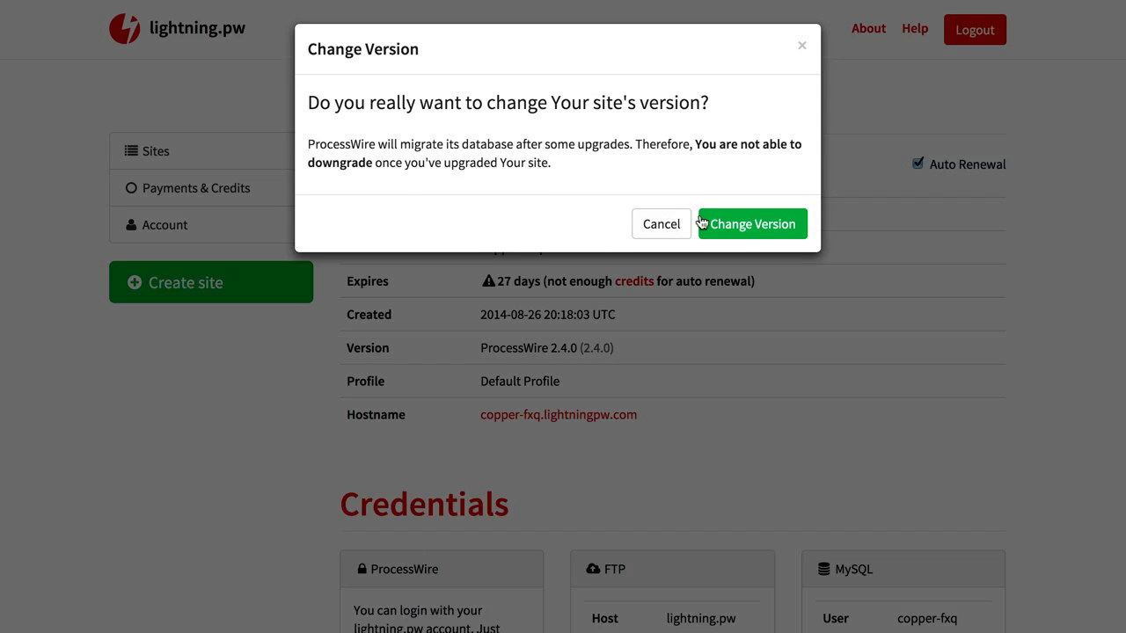
{"action": "left_click", "coordinate": [752, 223]}
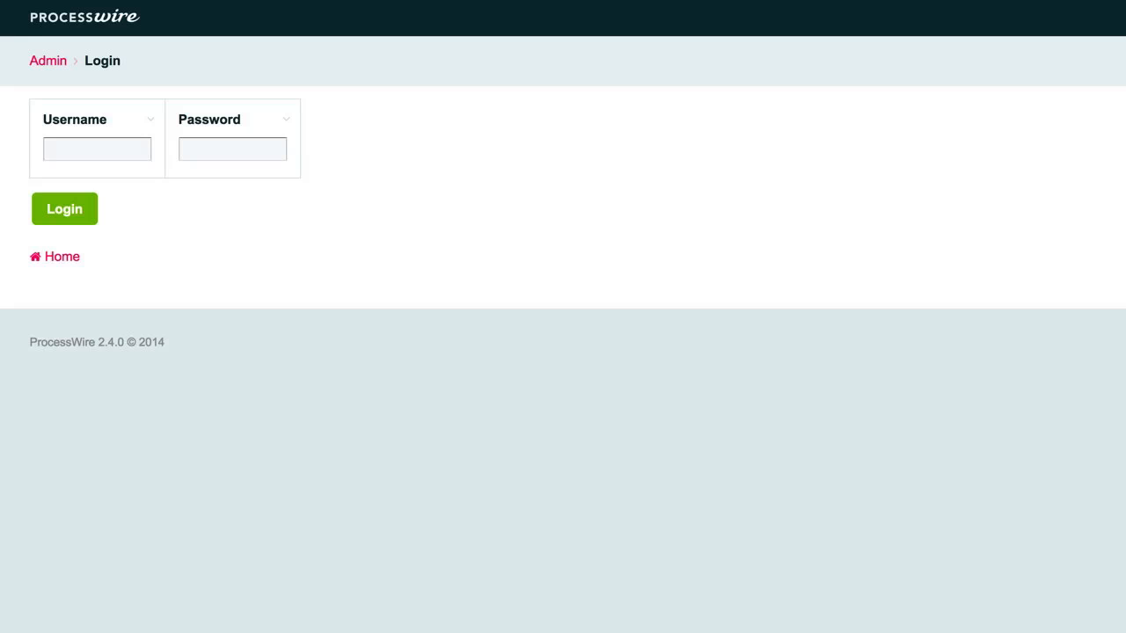
{"action": "mouse_move", "coordinate": [475, 204]}
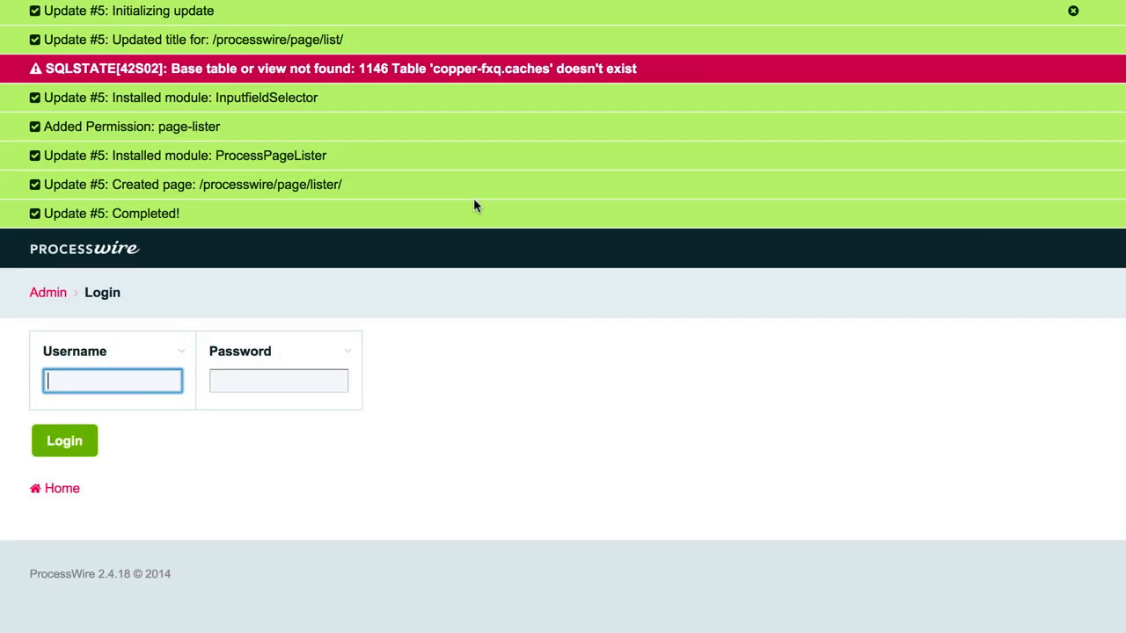
{"action": "mouse_move", "coordinate": [150, 64]}
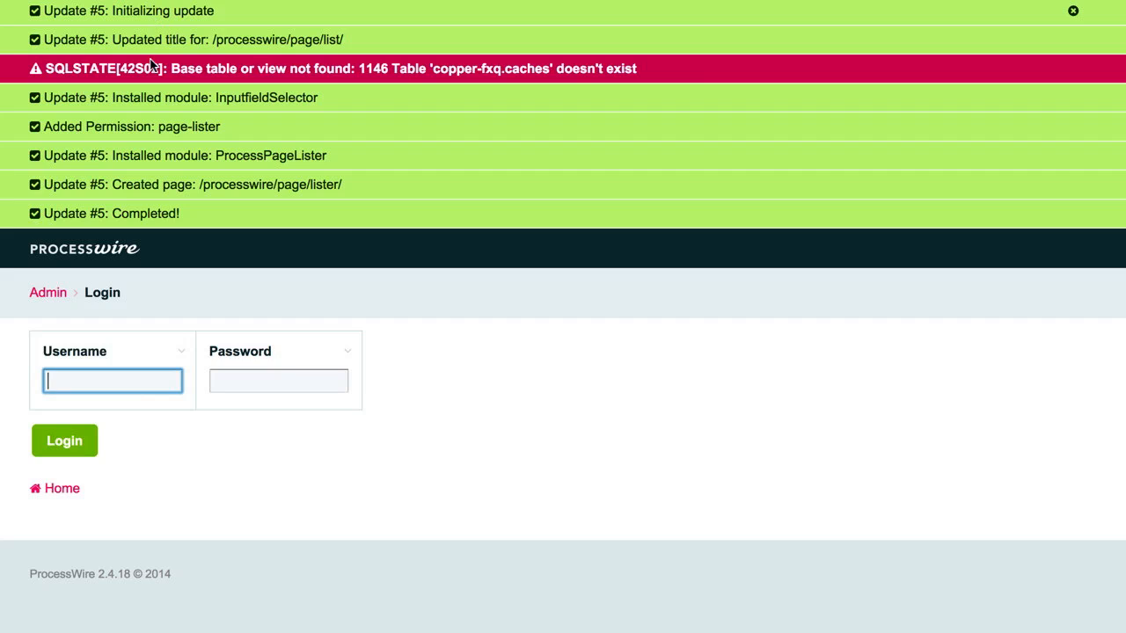
{"action": "mouse_move", "coordinate": [400, 66]}
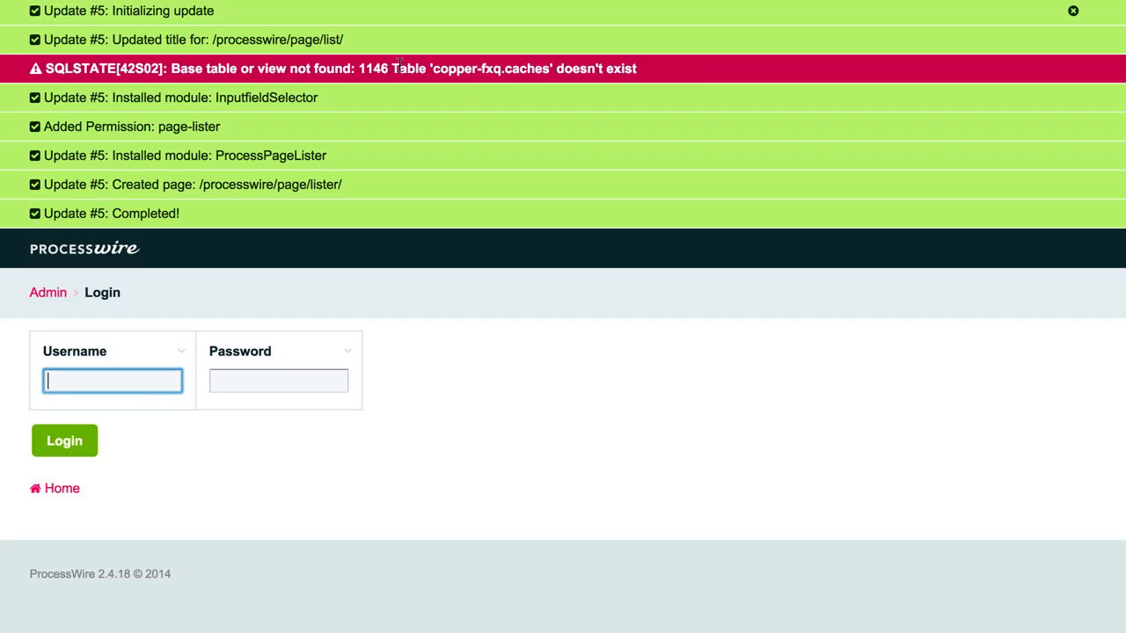
{"action": "mouse_move", "coordinate": [466, 209]}
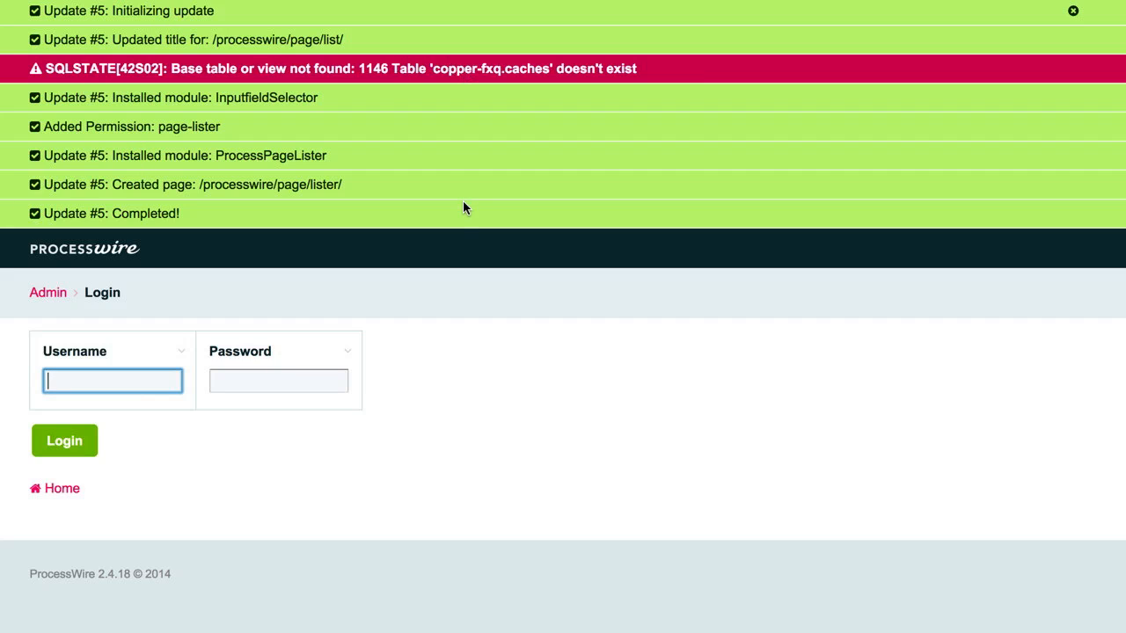
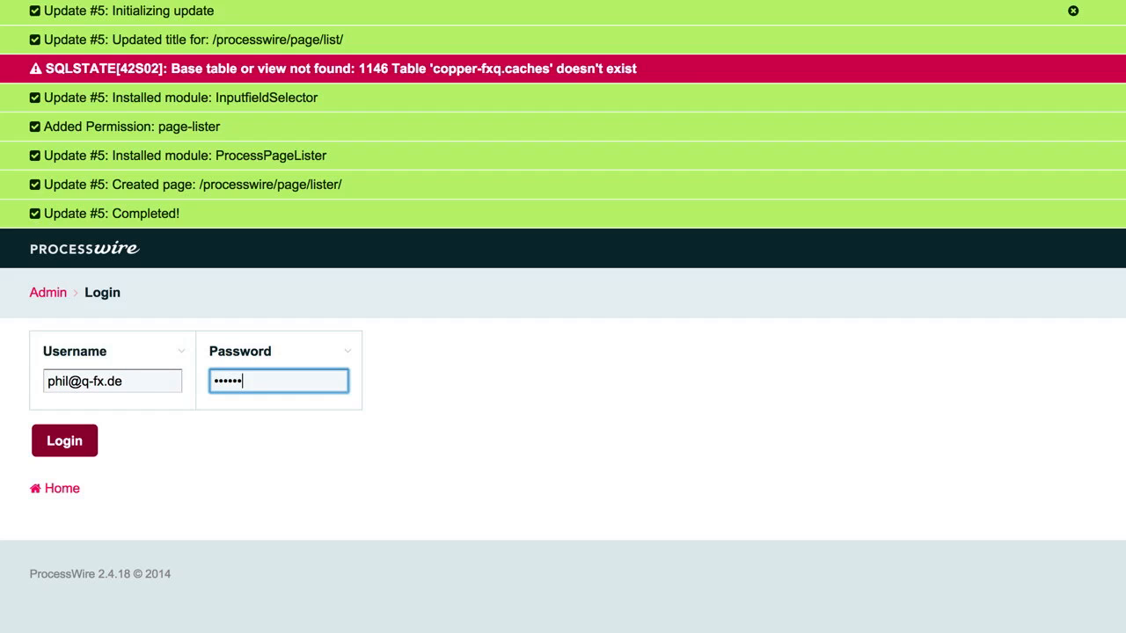
Log in to Global Login 01's ProcessWire admin as 'phil'.
{"action": "mouse_move", "coordinate": [627, 297]}
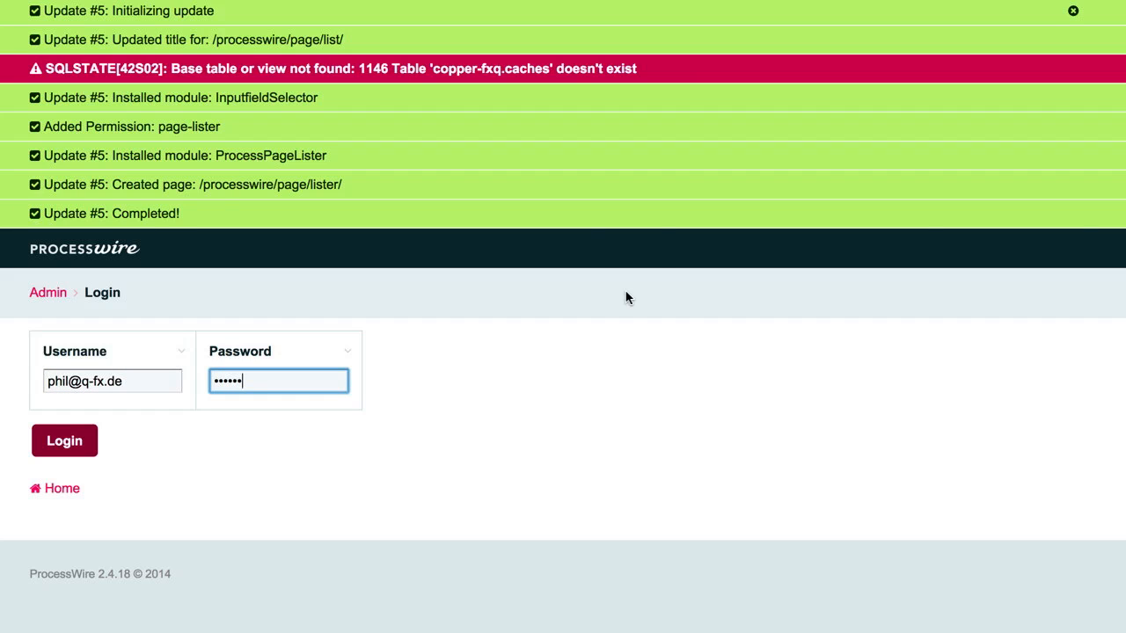
{"action": "left_click", "coordinate": [63, 440]}
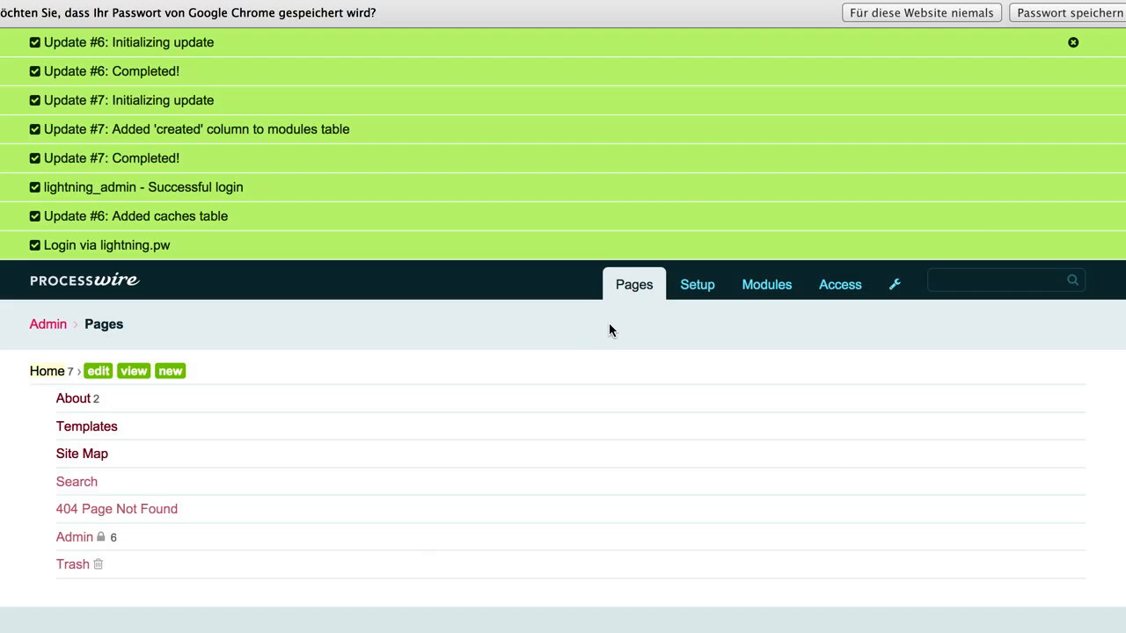